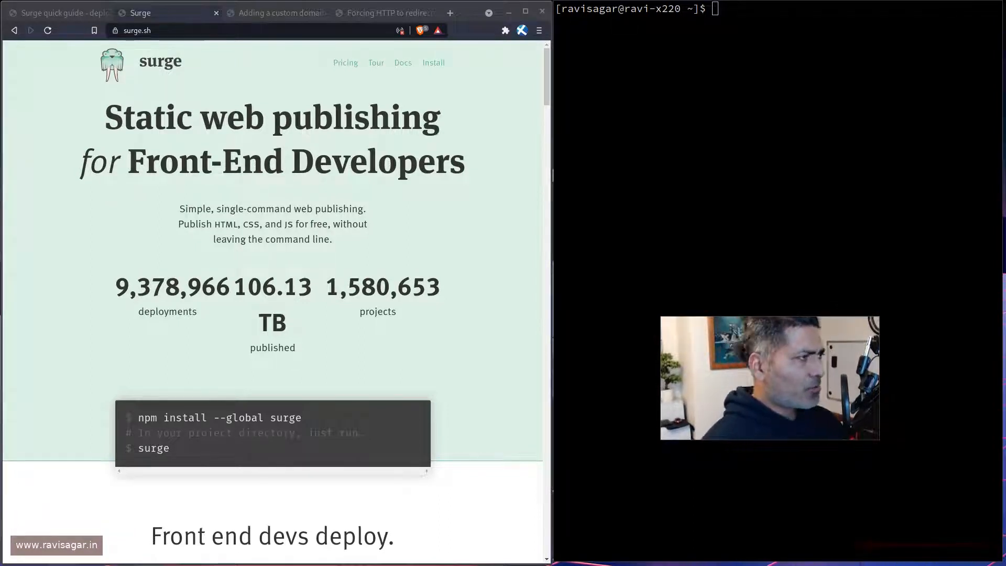
Step: Browse the surge.sh homepage and quick guide, briefly playing the tutorial video on YouTube
click(58, 13)
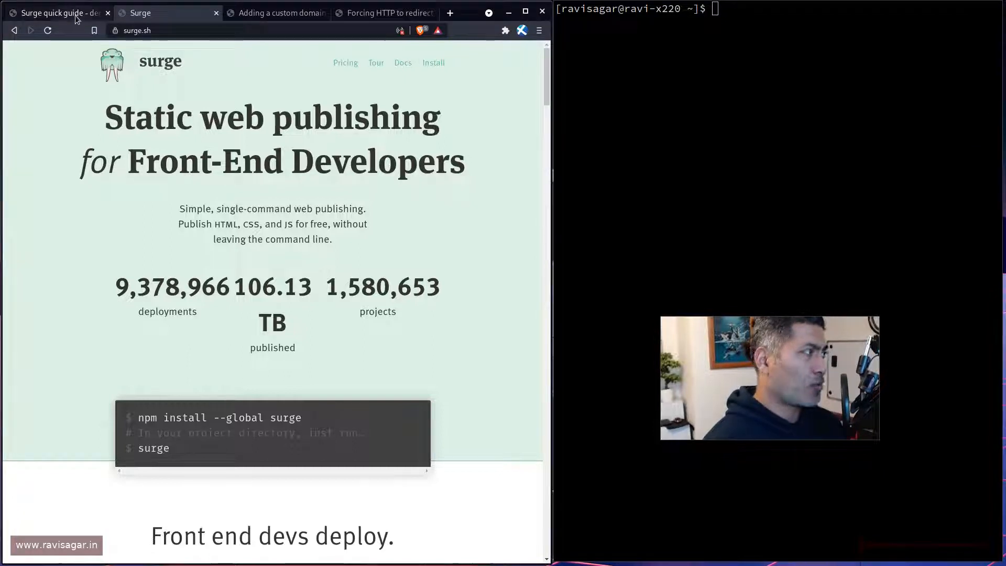
click(54, 13)
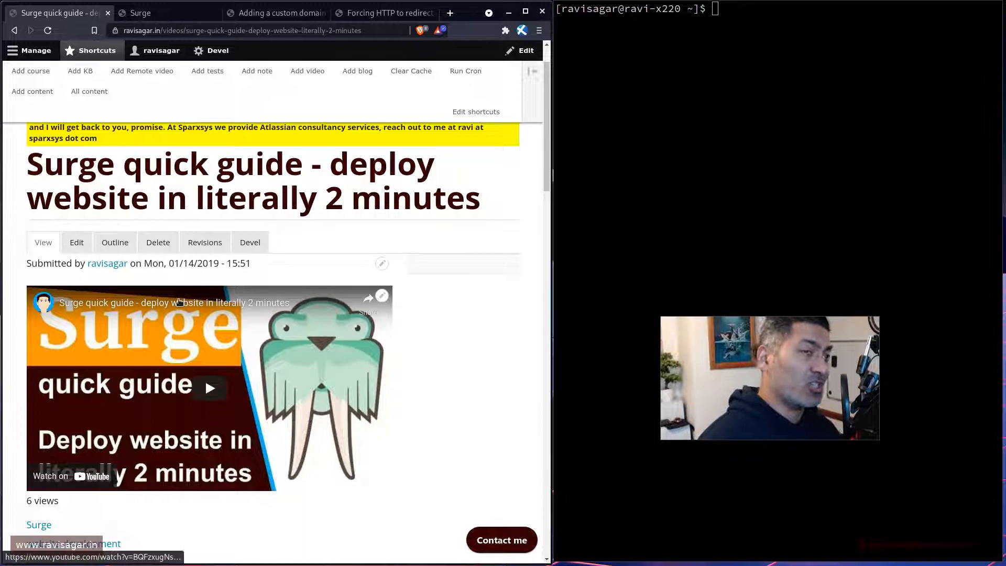
click(165, 13)
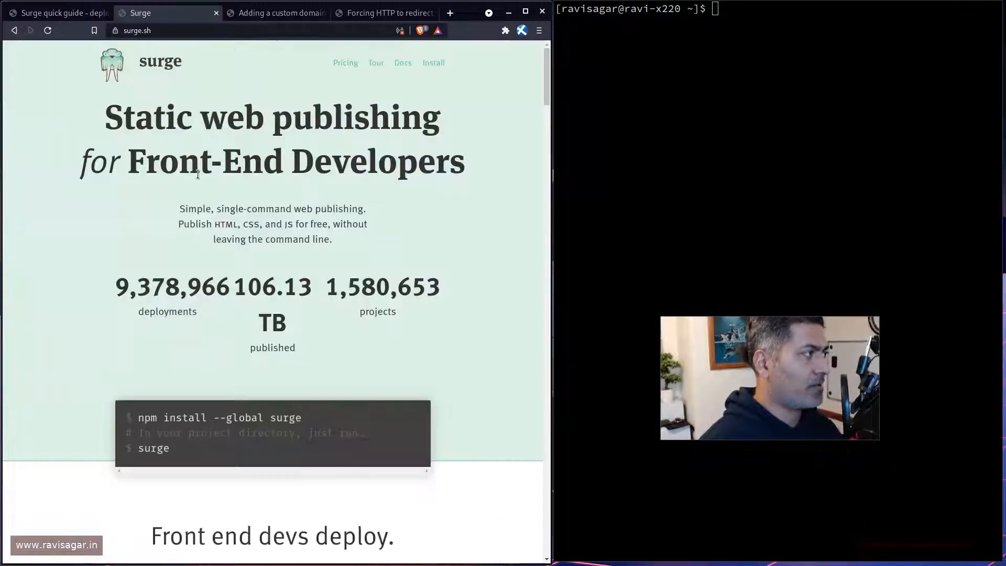
click(52, 12)
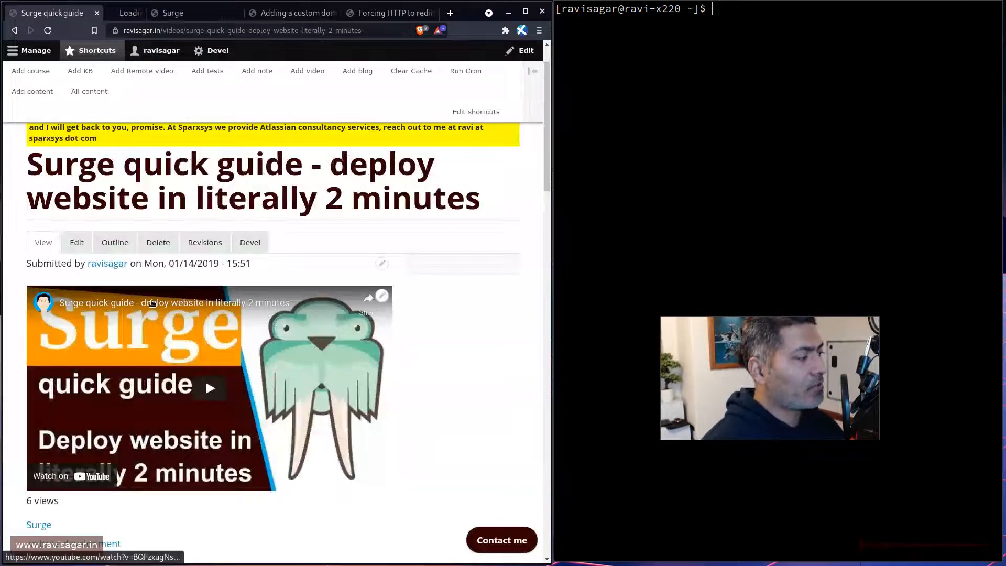
click(208, 387)
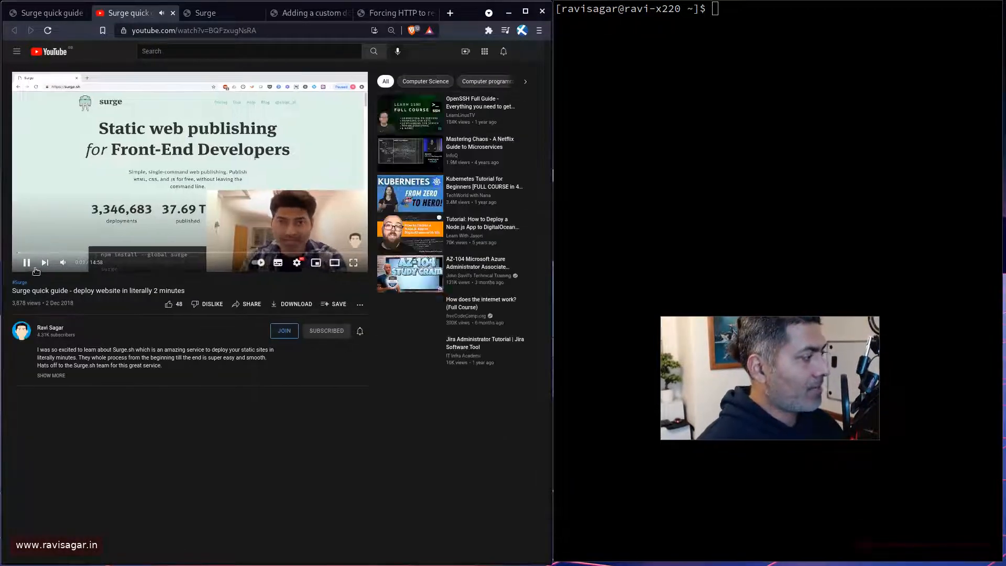
click(28, 262)
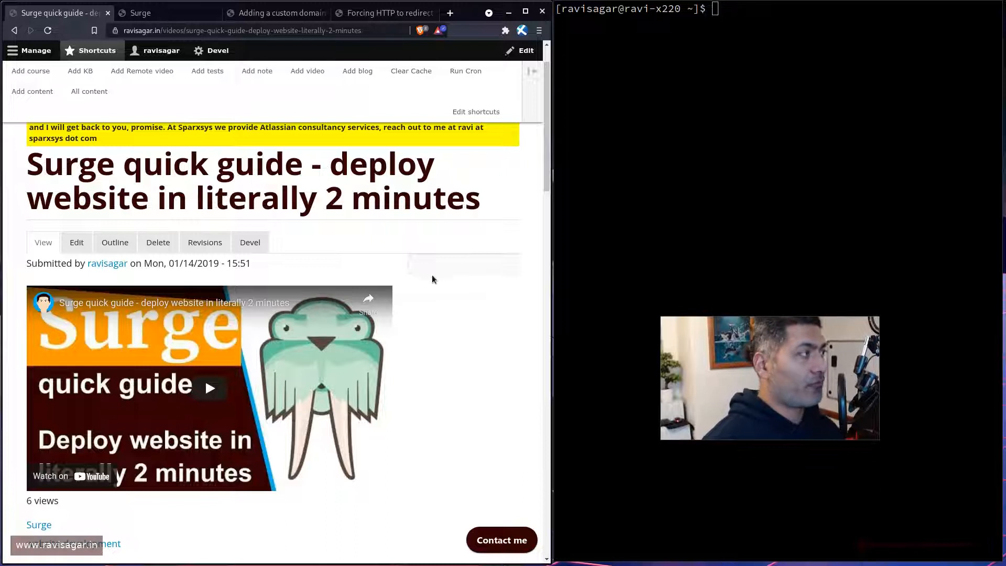
click(148, 12)
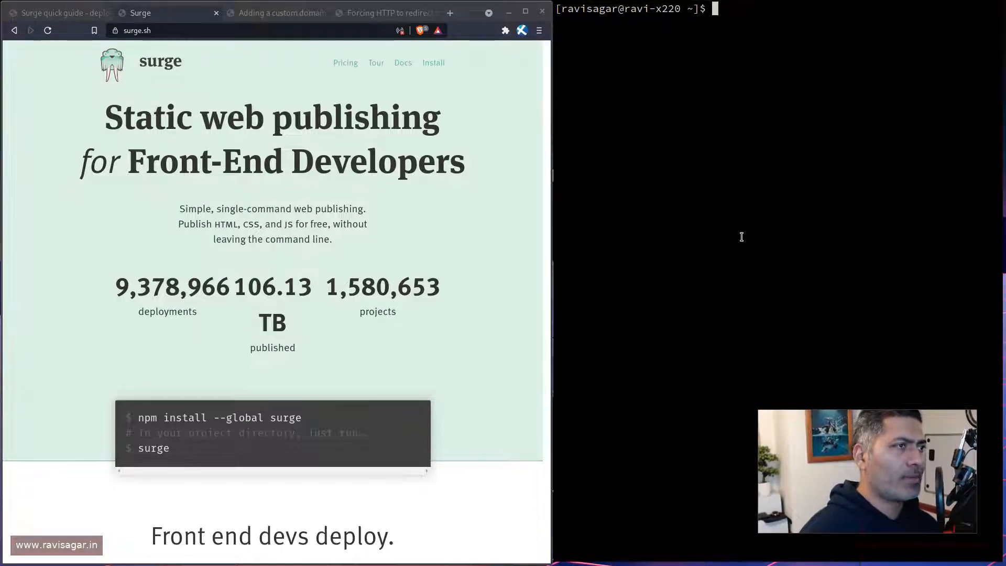
Step: Create a ravisagar folder in the home directory with mkdir
text(mkdir)
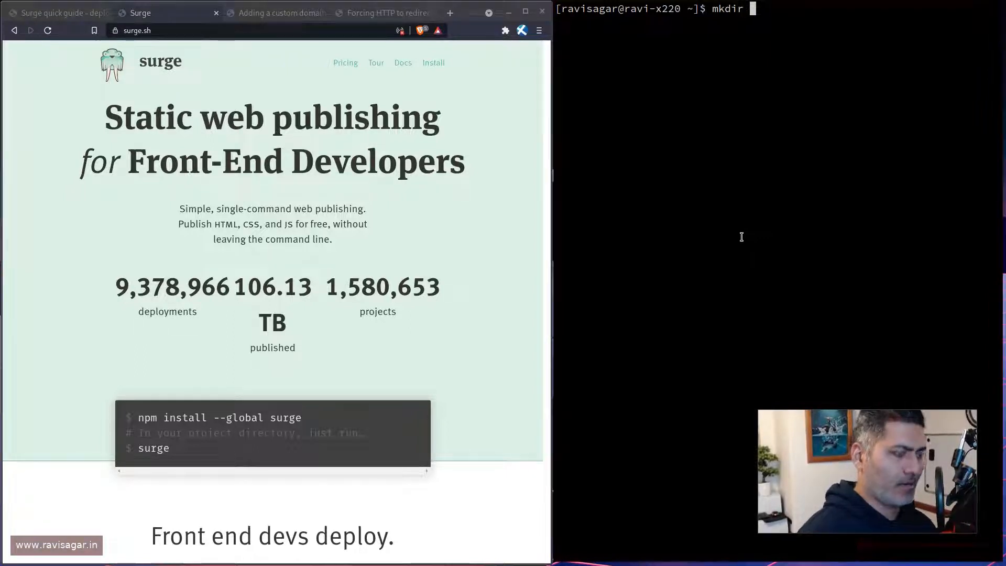
text(test)
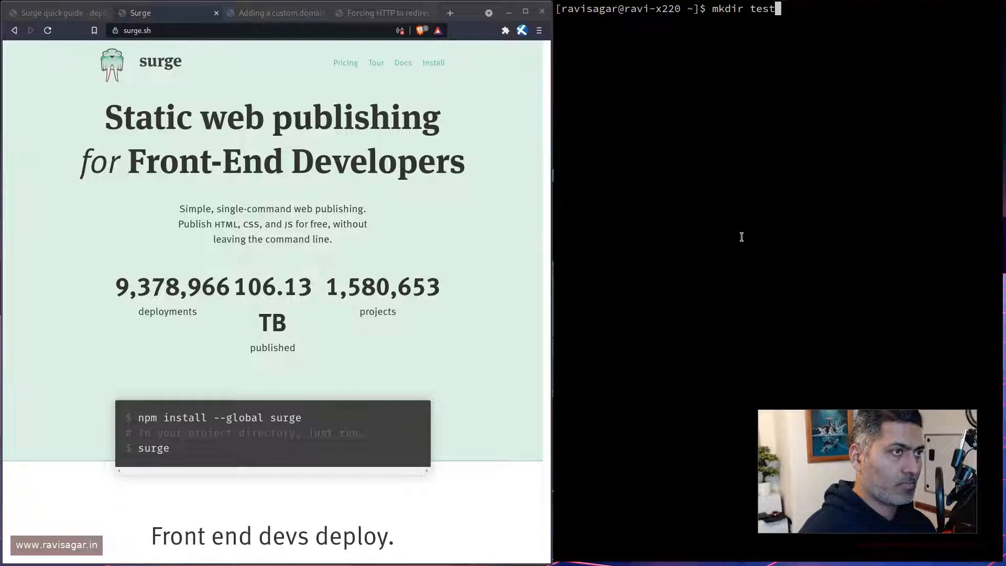
text(ravisagar)
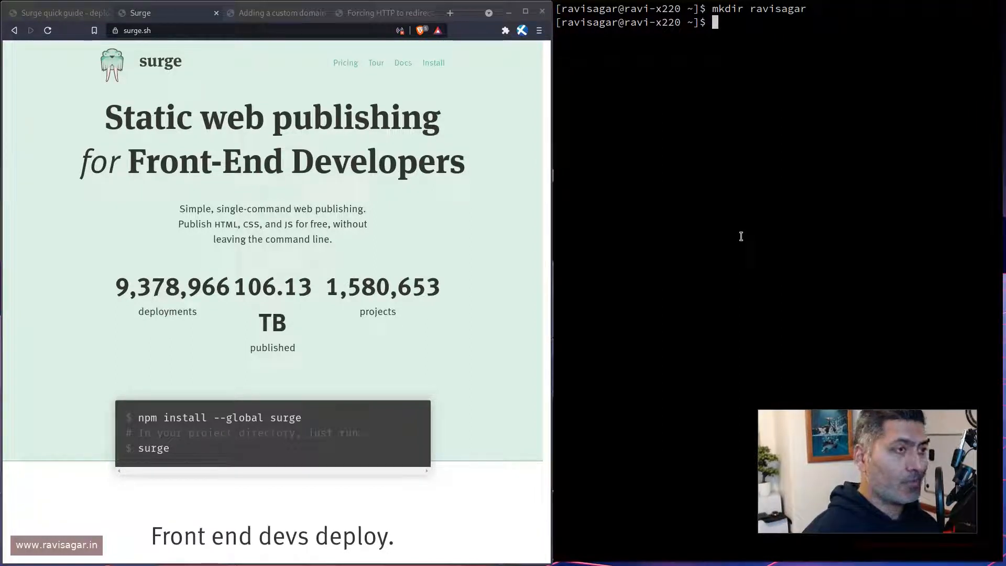
Step: Copy myfiles/projects/ravisagarcom.gitlab.io/index.html into the ravisagar folder
text(cp)
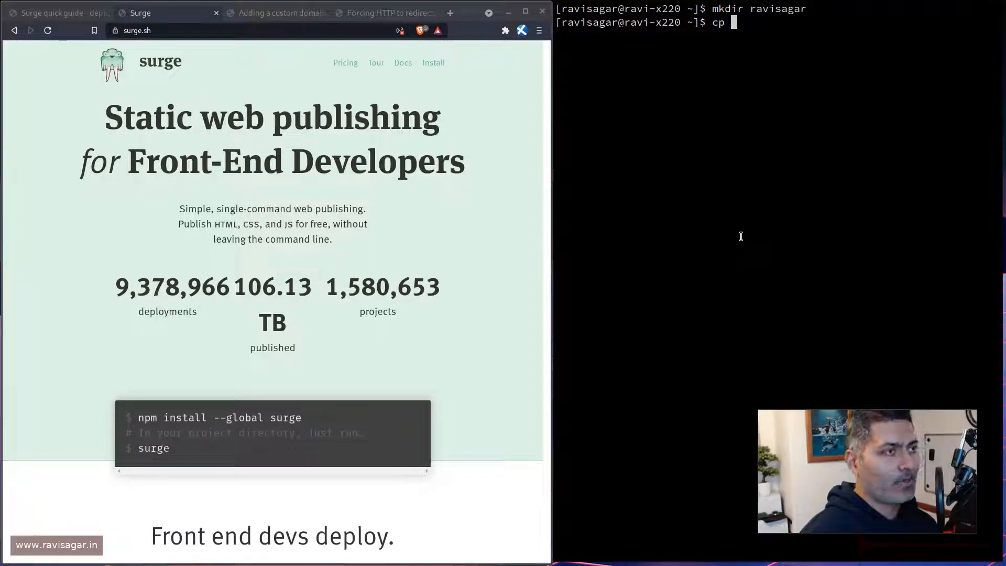
text(myfiles/projects/)
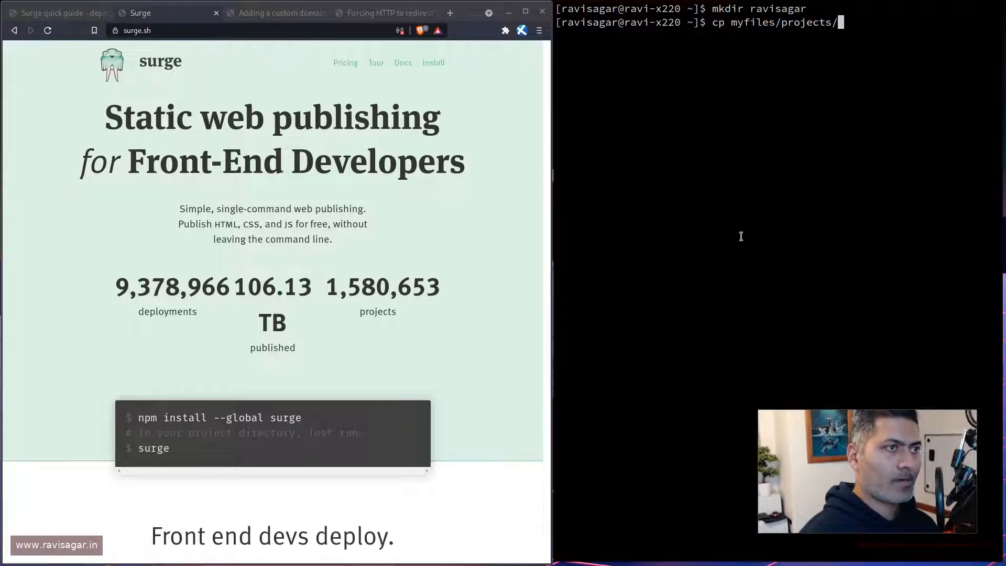
text(ravisagarcom.gitlab.io/)
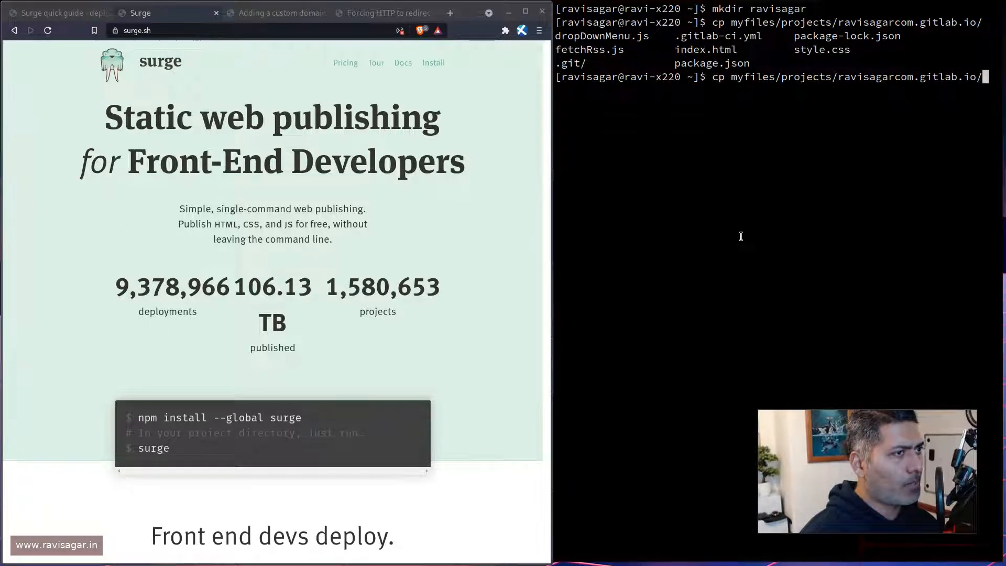
text(index.html)
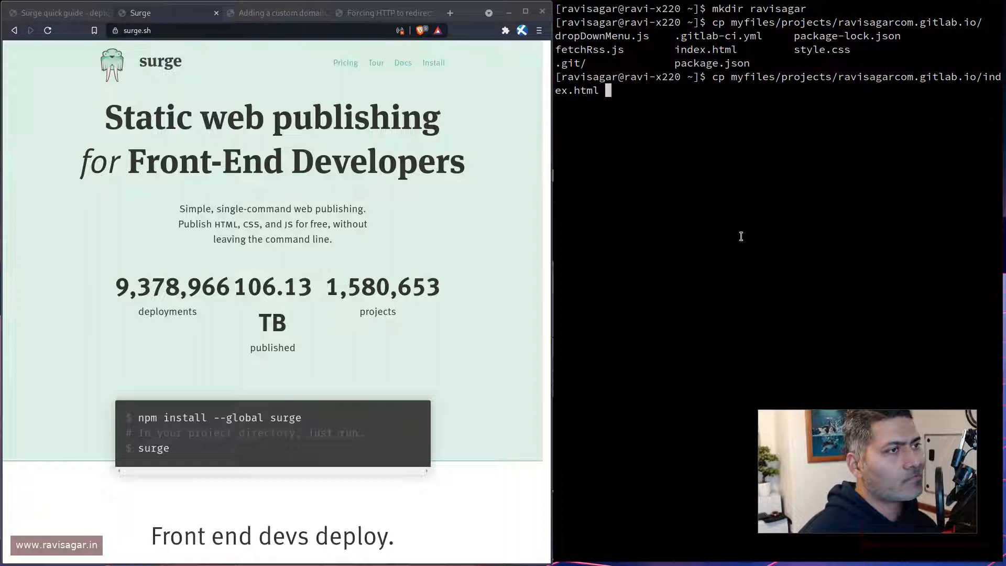
text(ravisagar/)
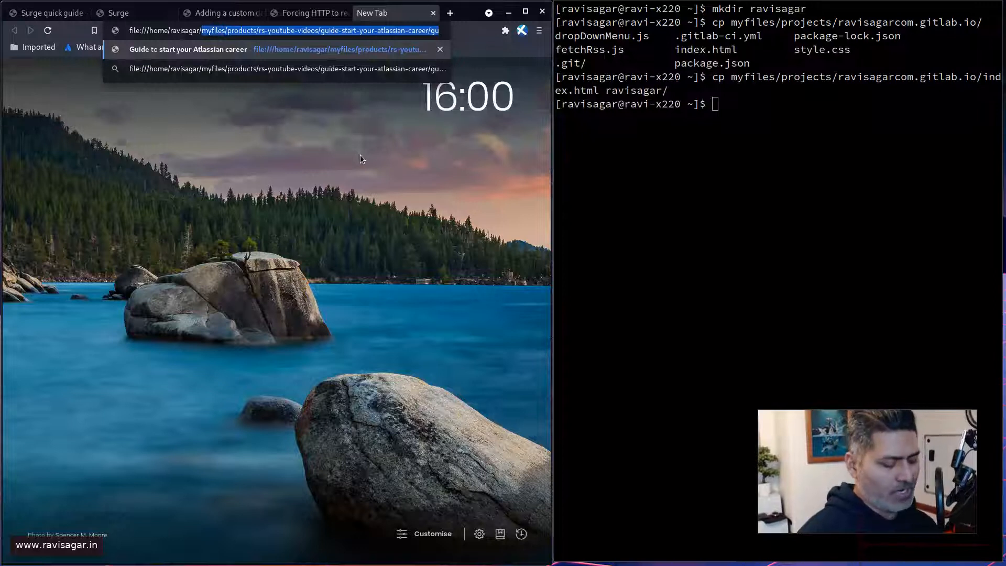
Step: View file:///home/ravisagar/ravisagar/index.html locally, then the live ravisagar.com site in another tab
text(file:///home/ravisagar/ravi)
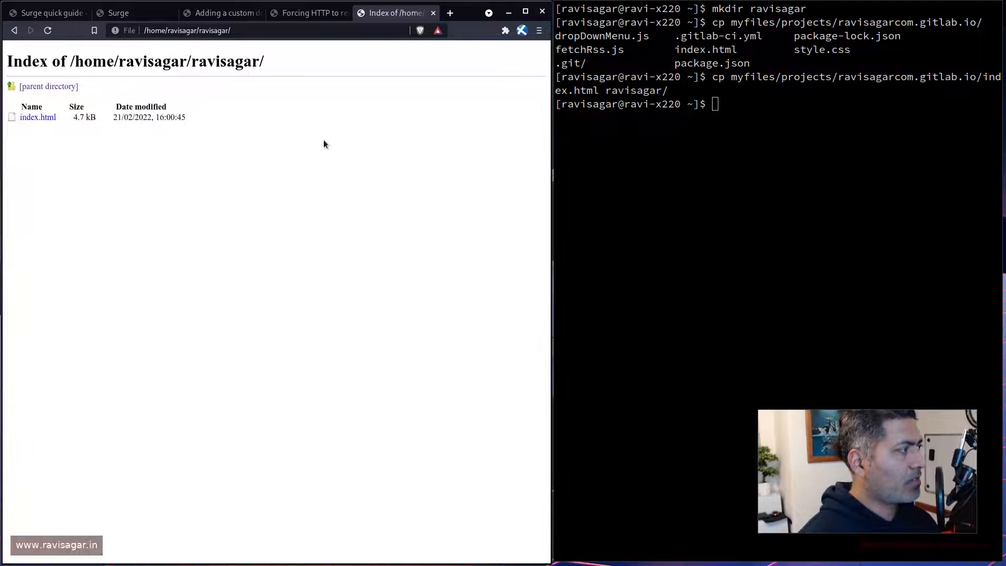
click(38, 116)
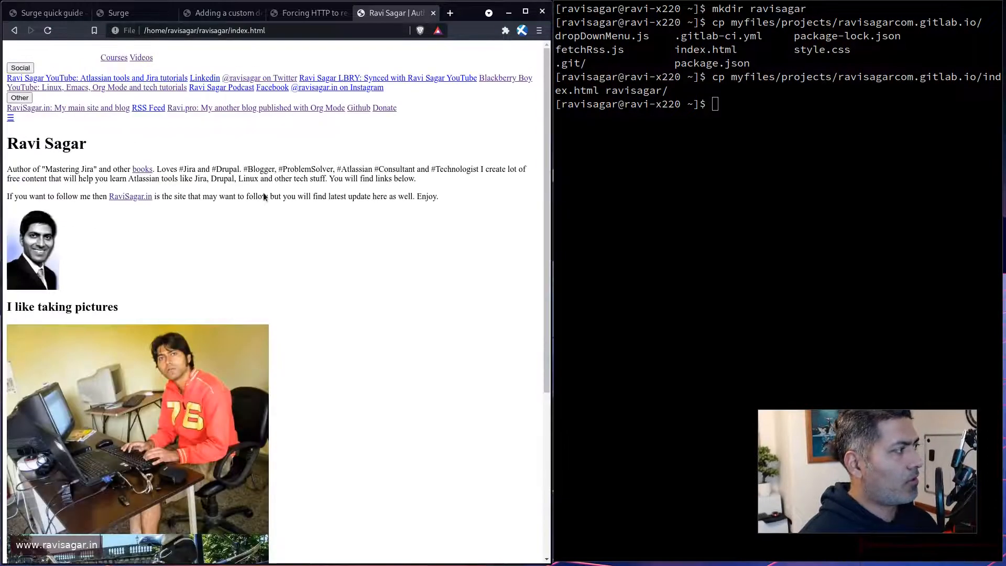
mouse_move(299, 270)
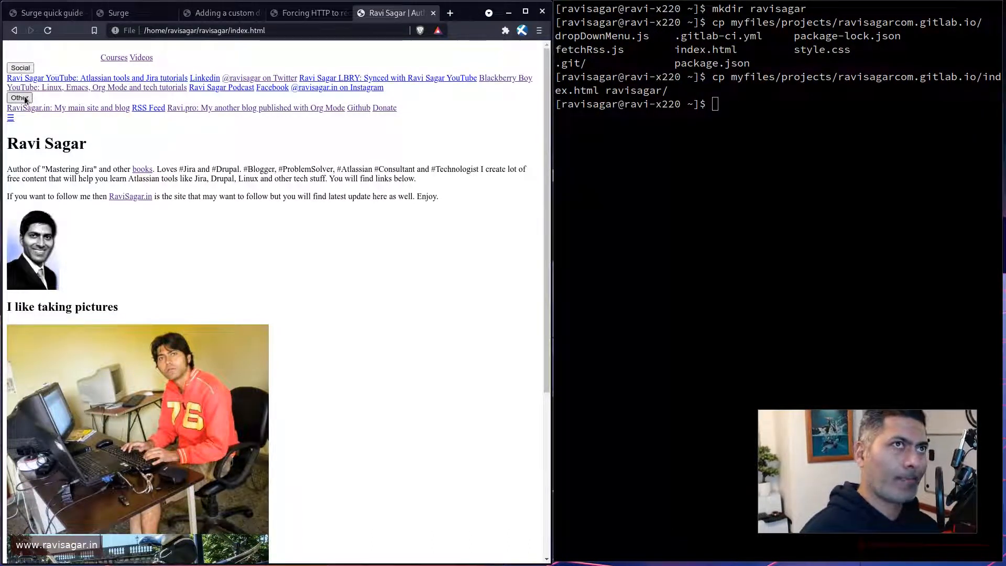
click(449, 12)
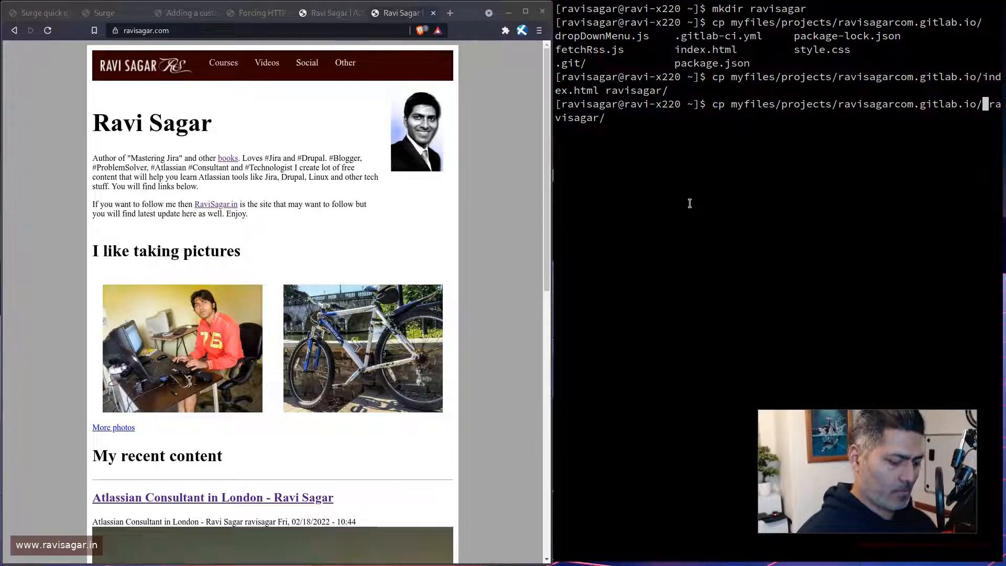
Step: Copy all project files into ravisagar, enter the folder and list its contents
text(*)
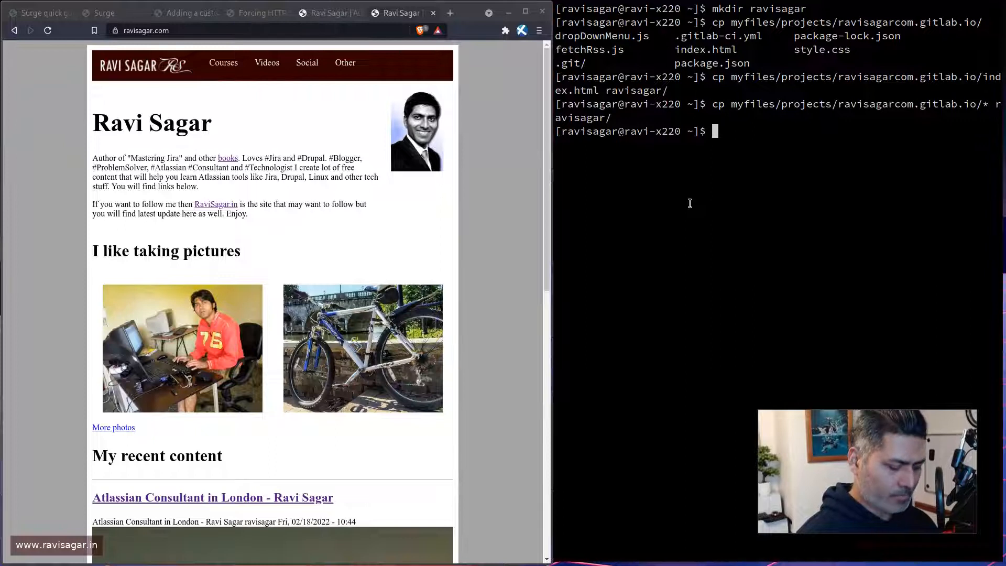
text(cd ravisagar/)
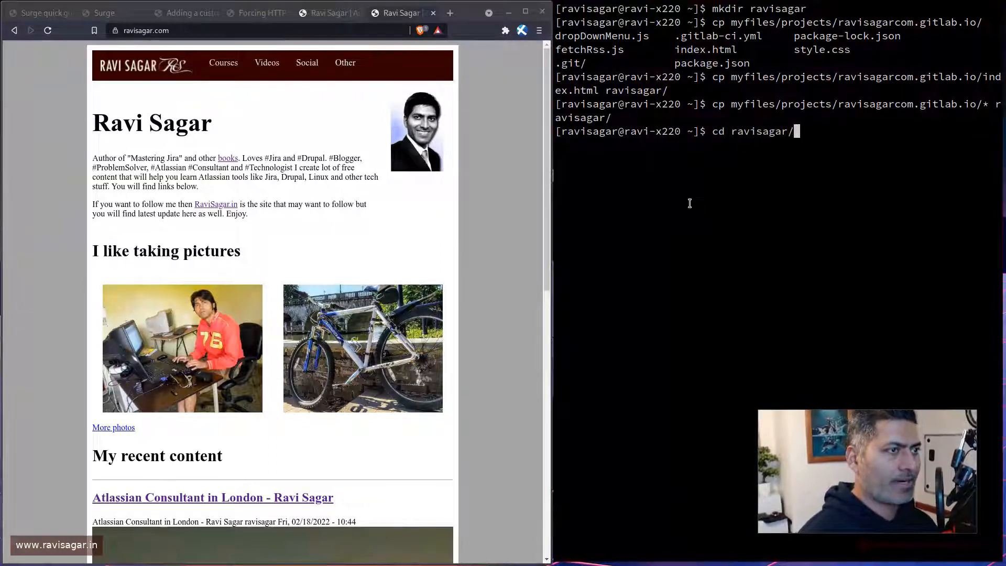
text(ls)
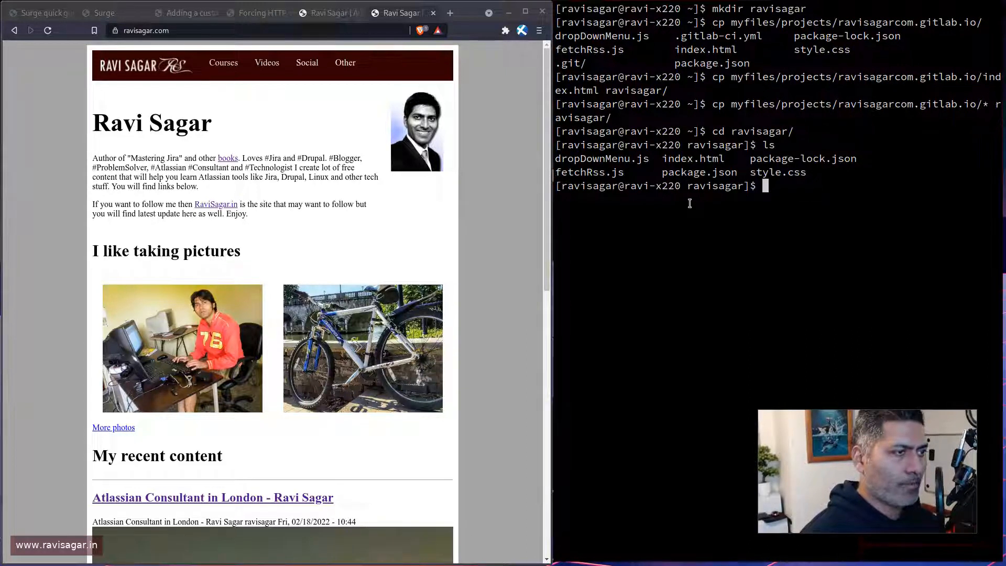
Step: Remove package.json and package-lock.json from the ravisagar folder
text(rm package.json)
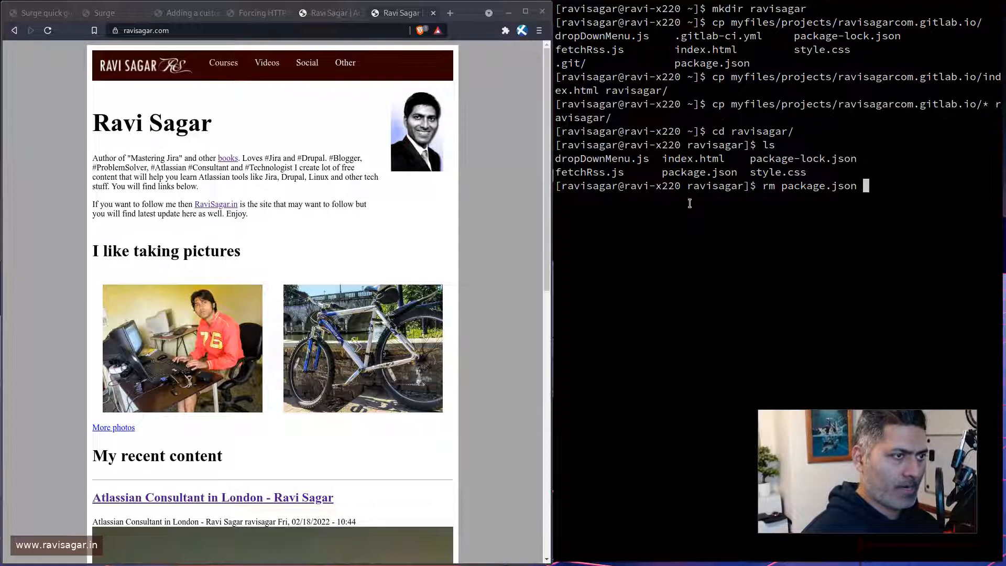
text(package)
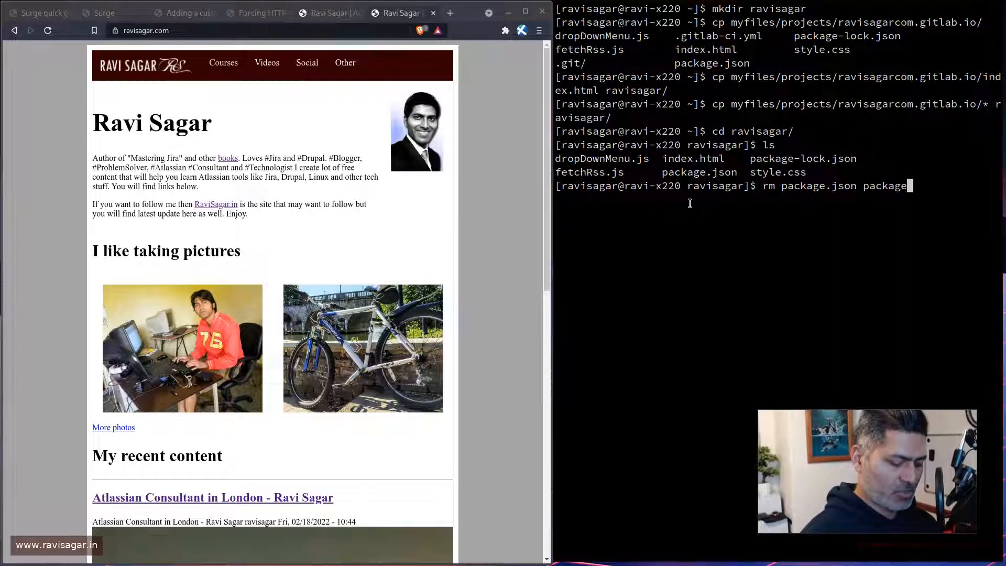
text(-lock.json)
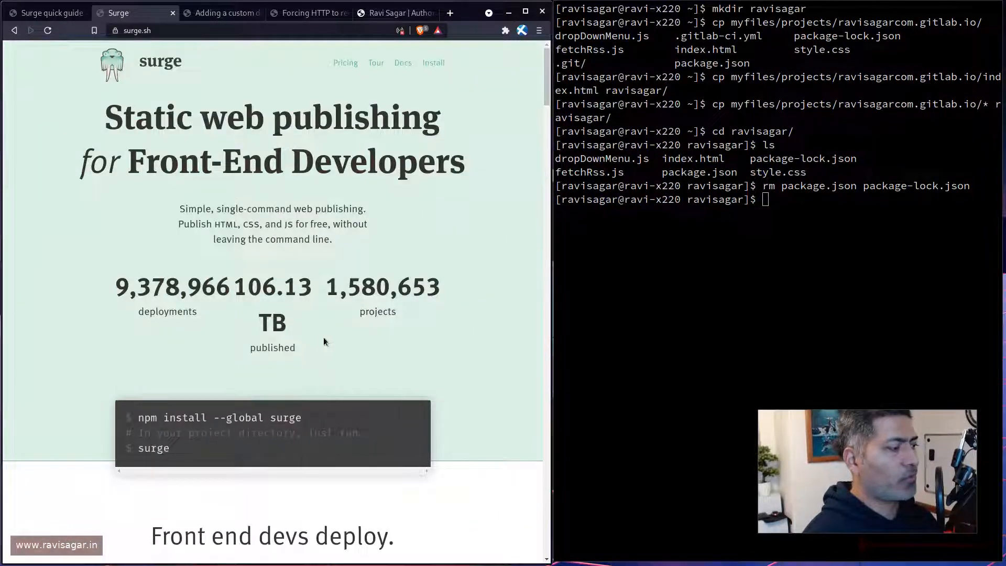
Step: Scroll the surge.sh homepage to the 'npm install --global surge' command and copy it
scroll(down, 3)
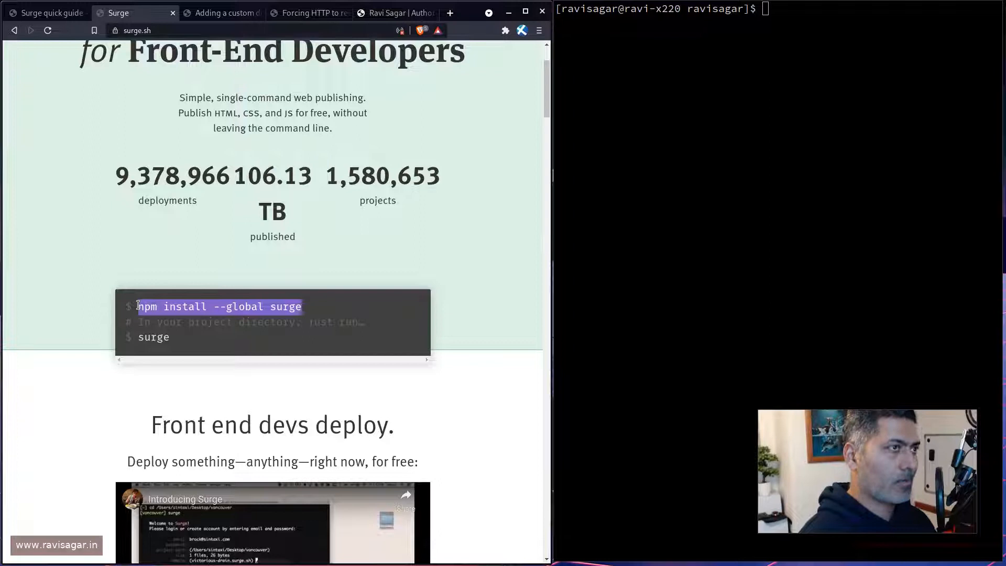
Step: Run npm install --global surge and hit EACCES permission errors, copying the suggested fix
text(npm install --global surge)
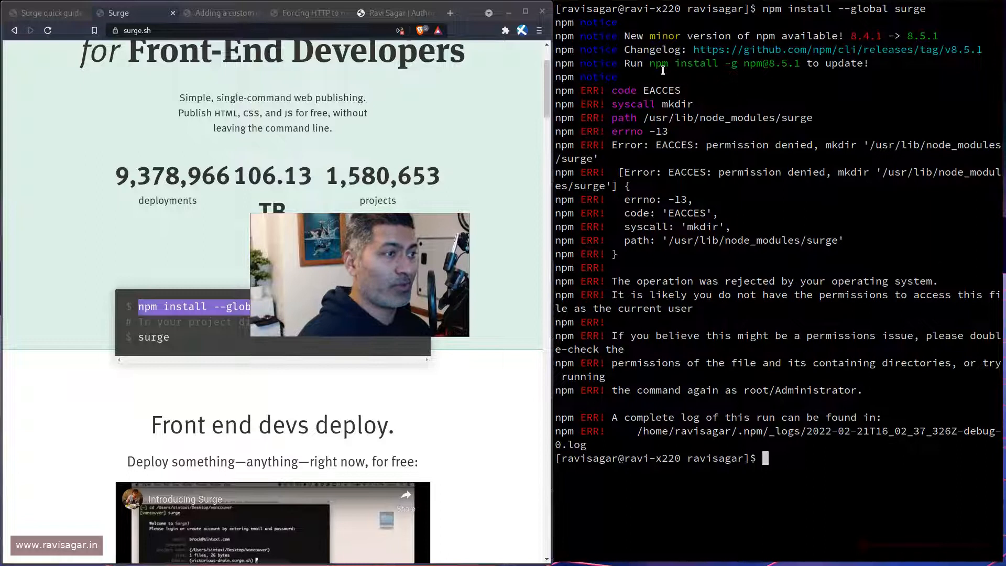
drag(647, 63, 792, 63)
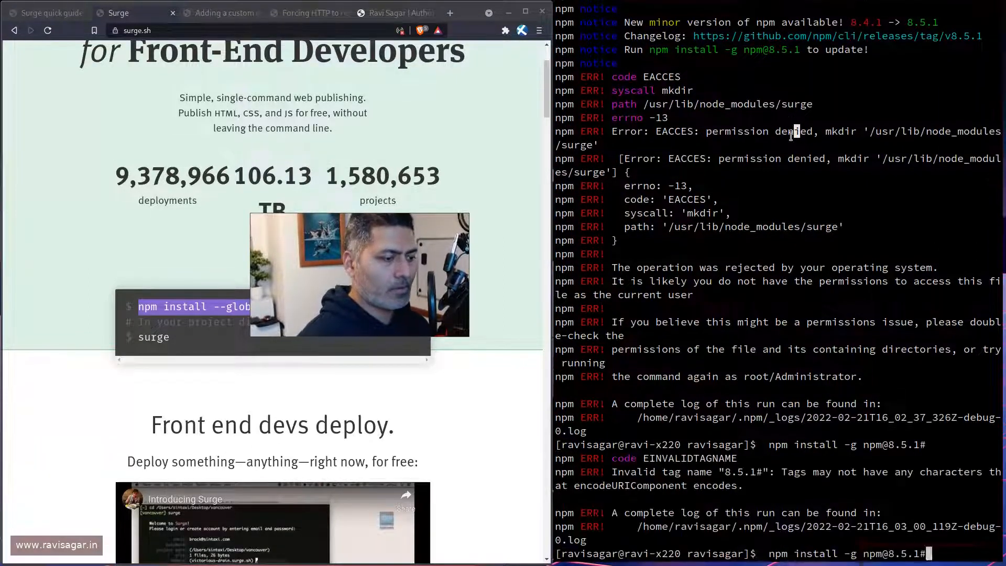
text(sudo)
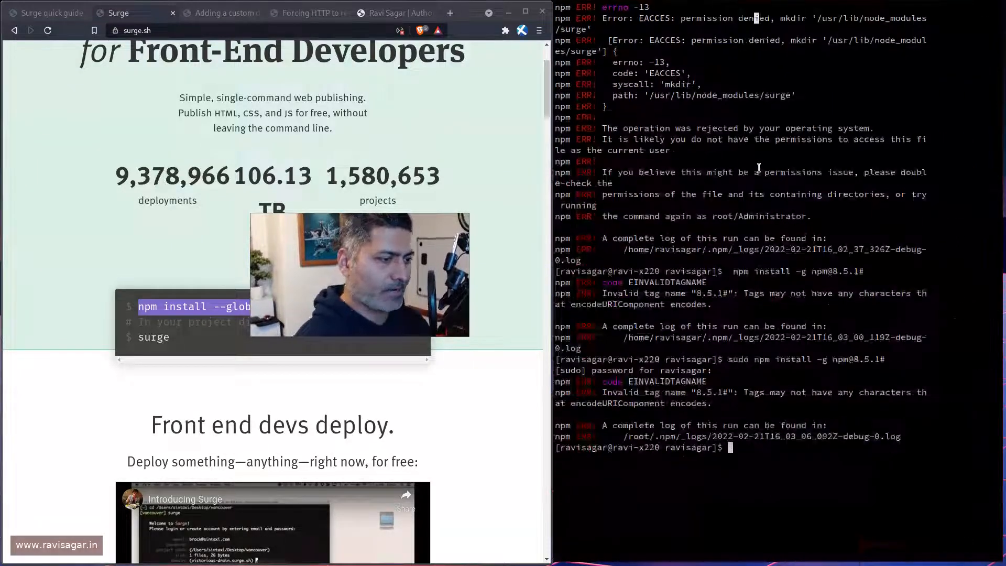
text(sudo npm install -g npm@8.5.1)
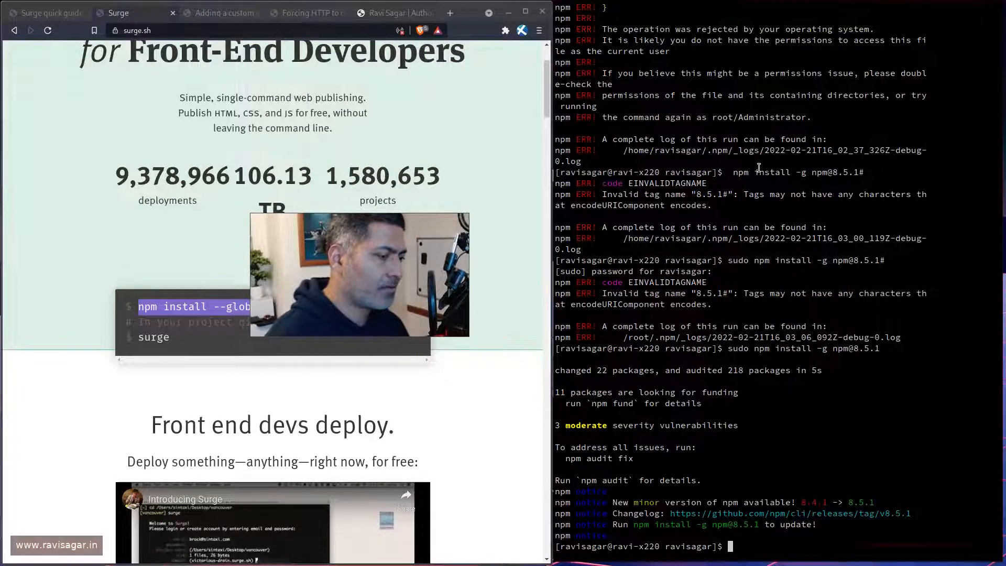
text(sudo npm install -g npm@8.5.1)
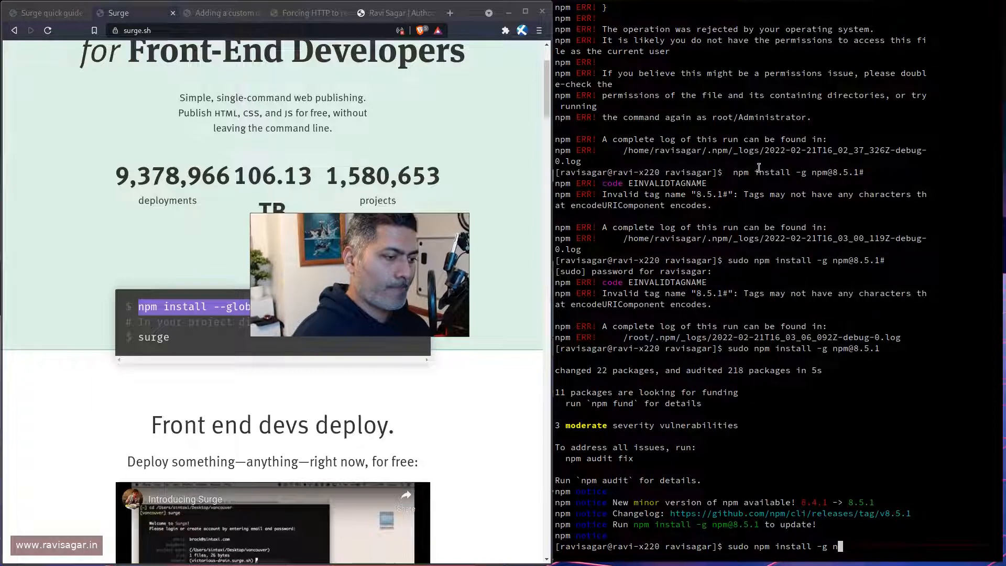
text(pm@8.5.1#)
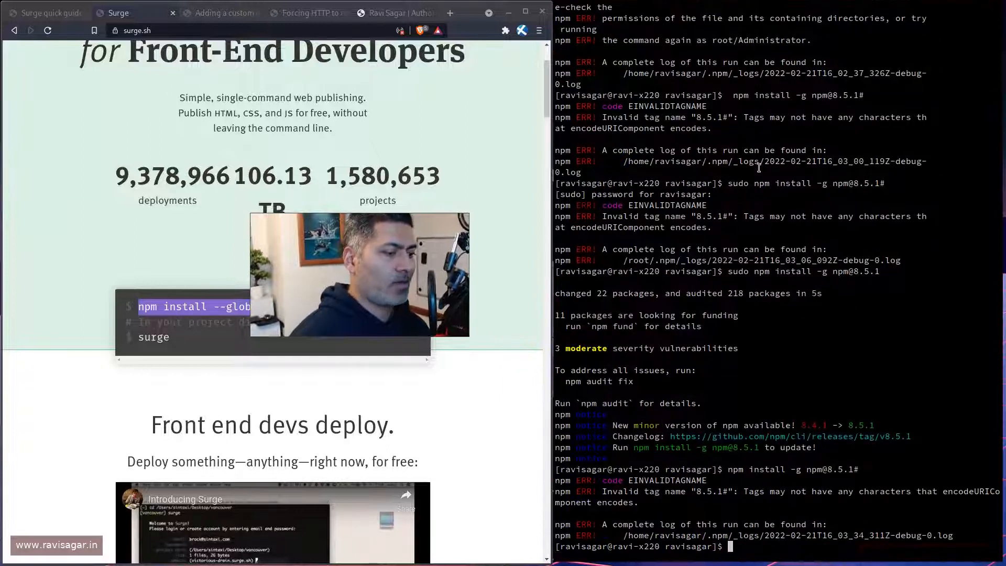
text(npm install -g npm@8.5.1#)
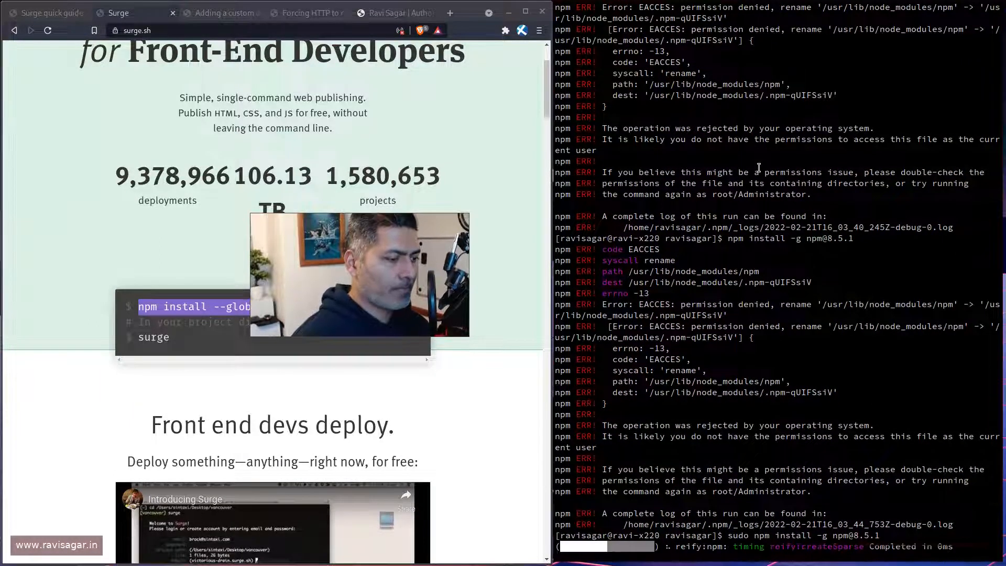
scroll(down, 3)
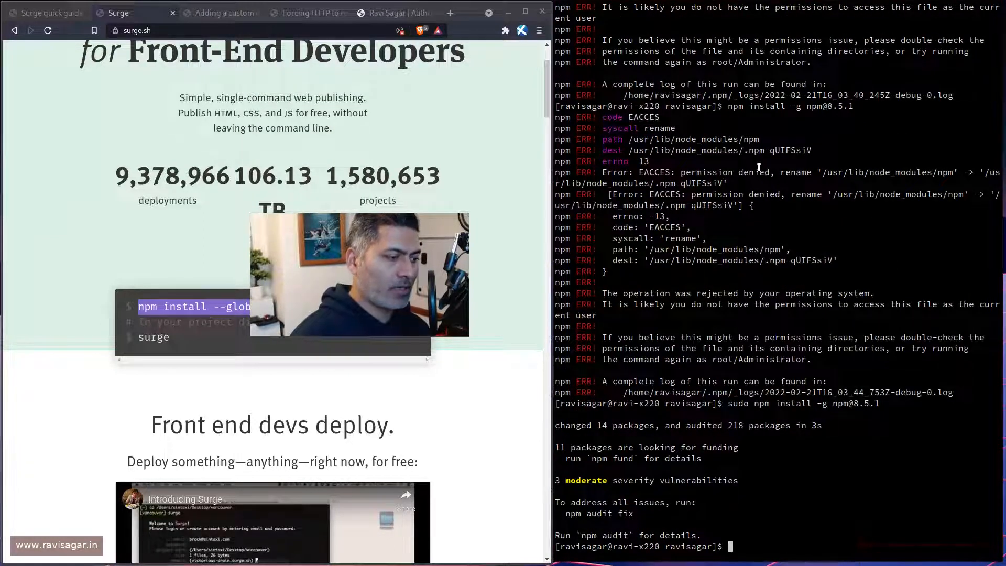
text(sudo npm install -g npm@8.5.)
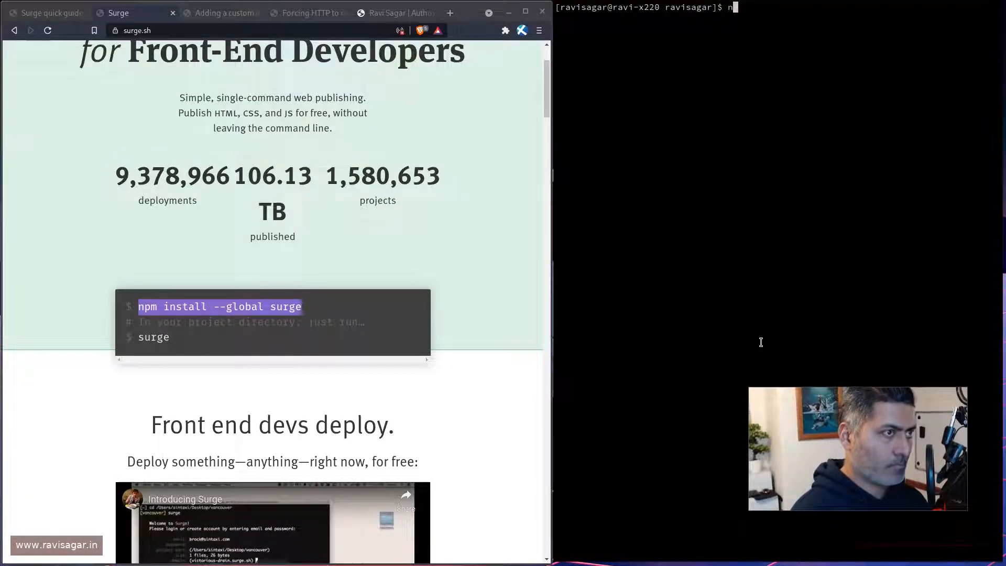
Step: Install the surge CLI globally with sudo npm install --global surge
text(pm)
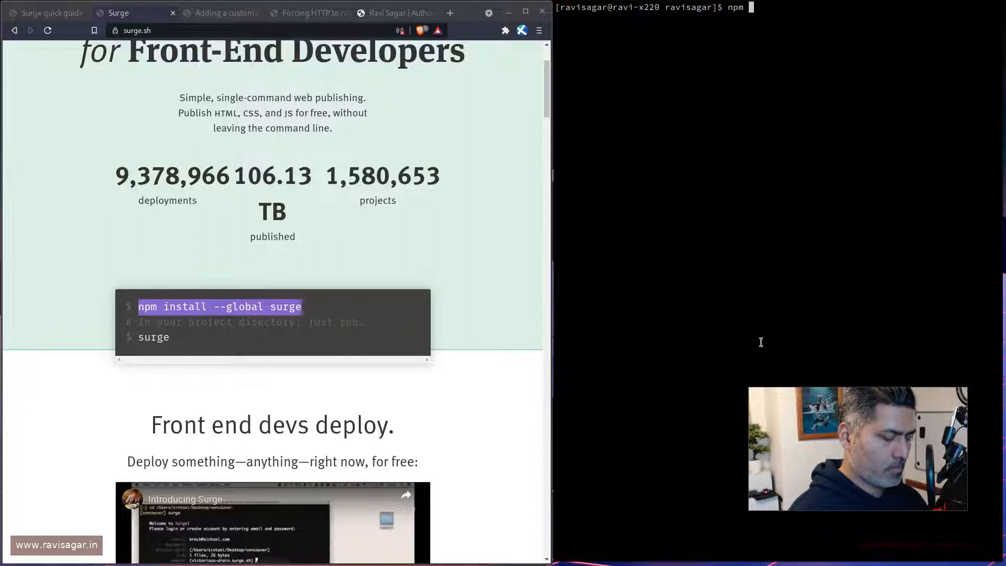
text(install)
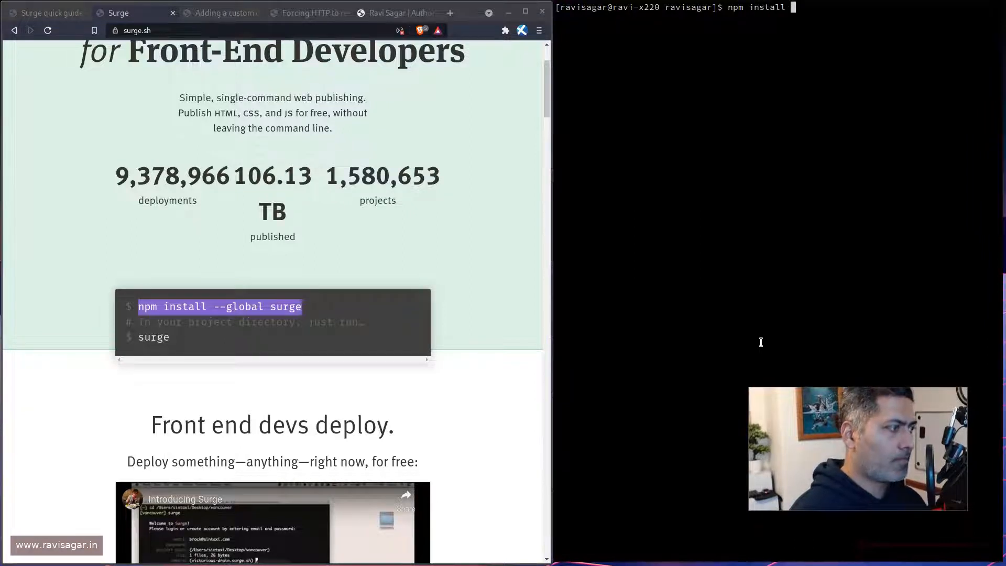
text(--global surge)
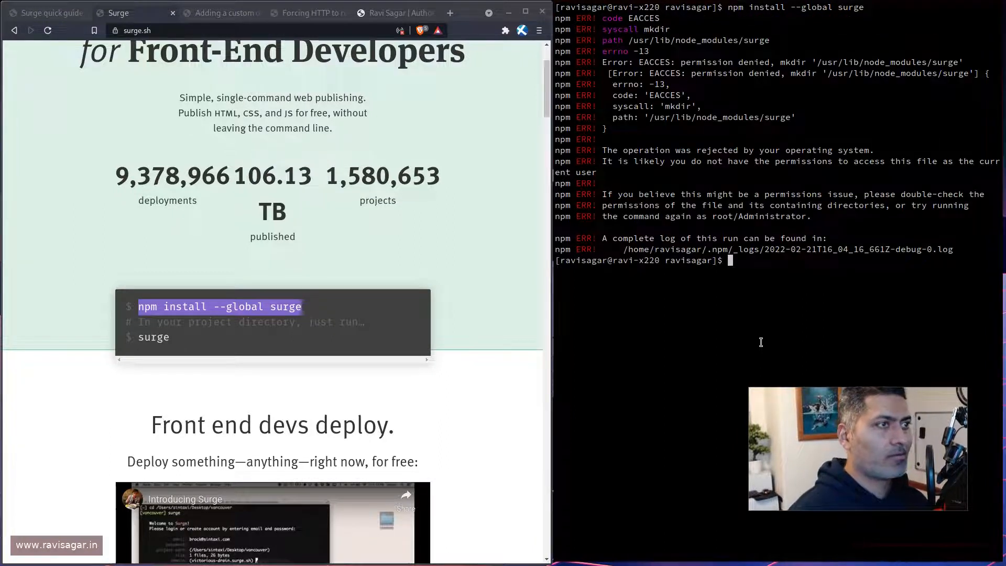
text(sudo npm install --global surge)
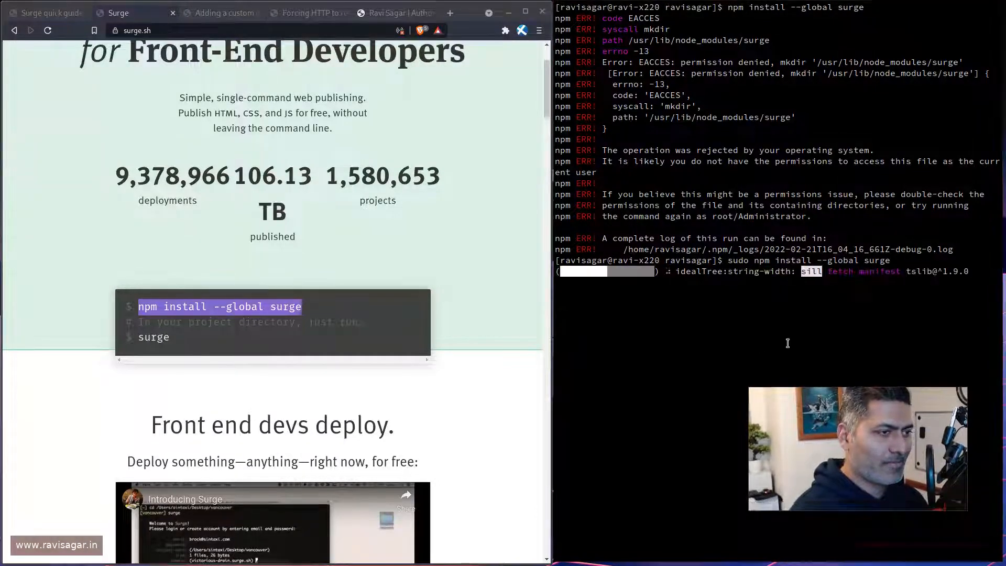
mouse_move(779, 330)
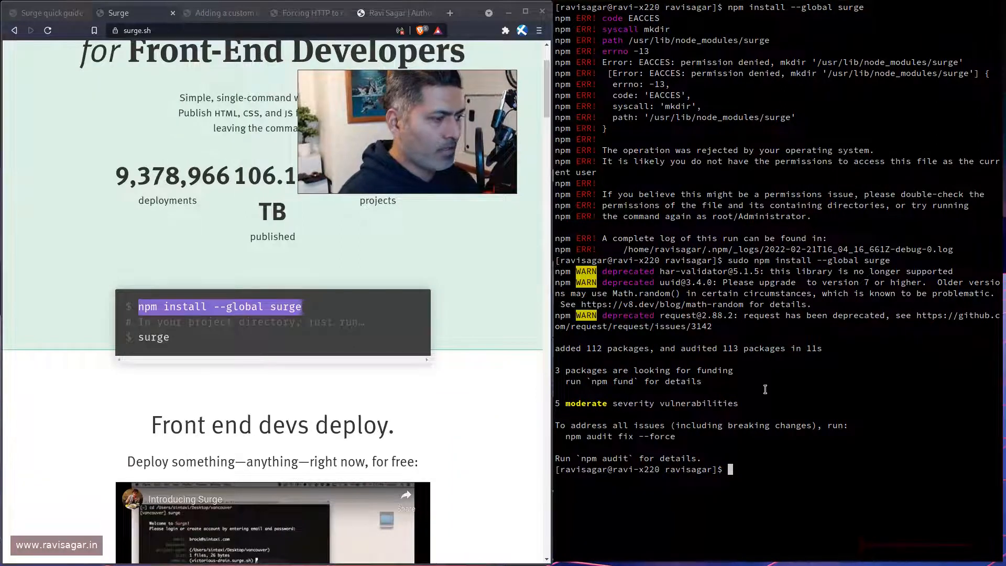
text(surge)
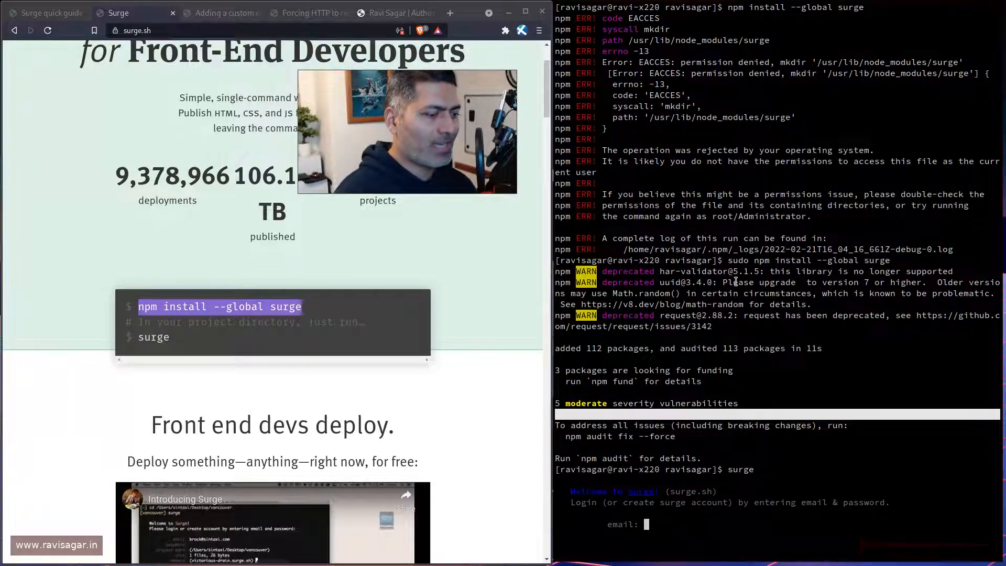
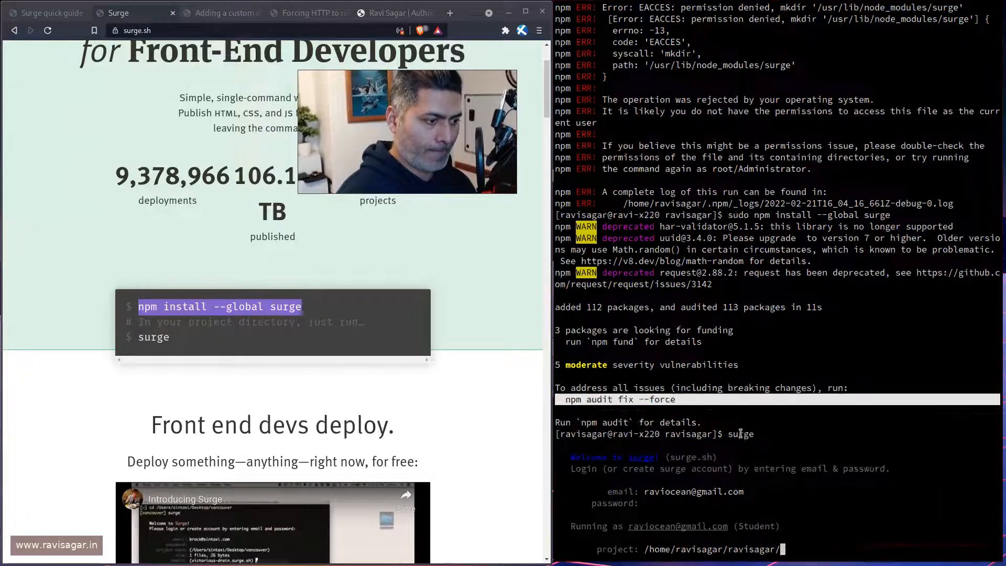
scroll(down, 3)
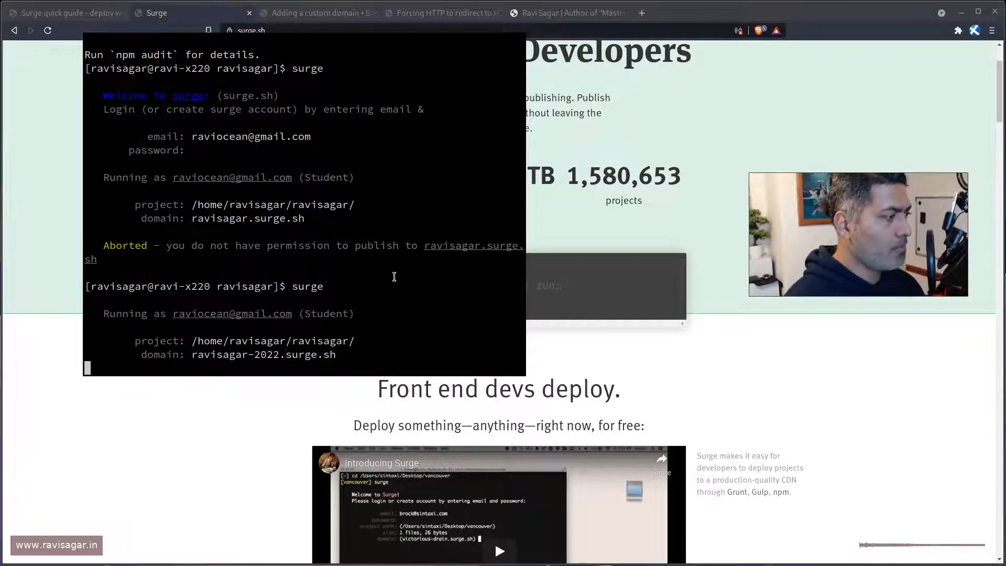
Step: Publish to ravisagar-2022.surge.sh and look over the deployed Ravi Sagar page in Brave
key(Return)
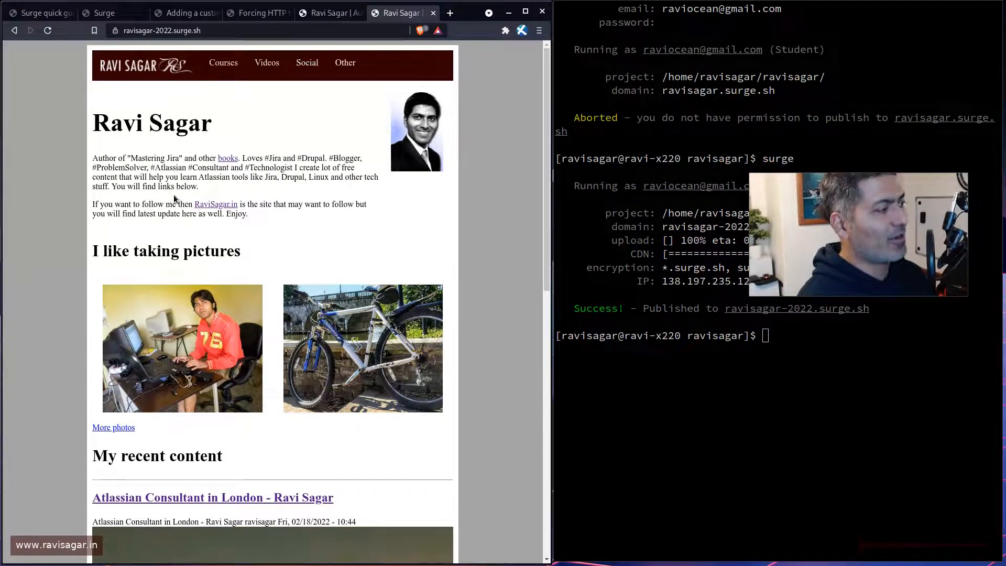
scroll(down, 3)
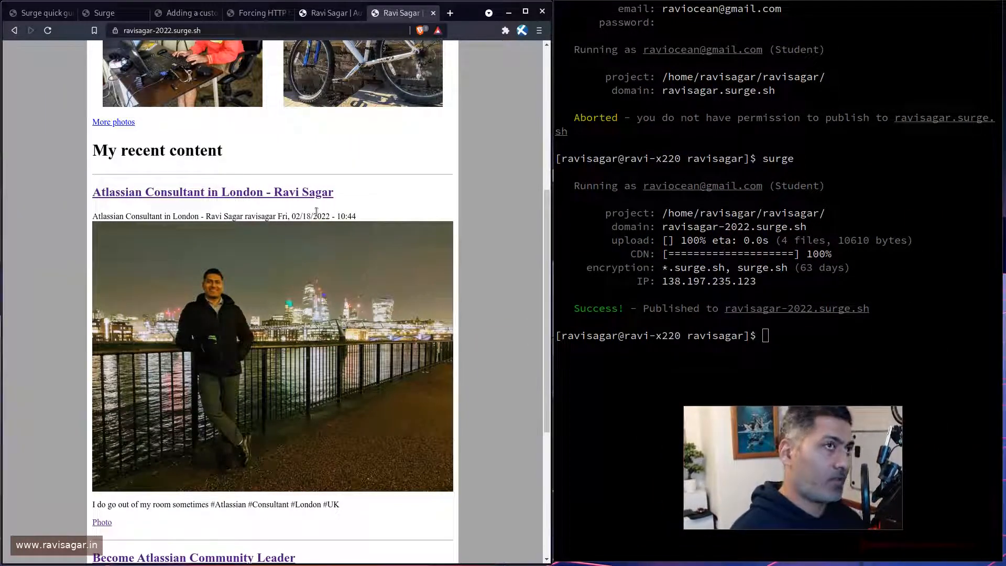
scroll(down, 3)
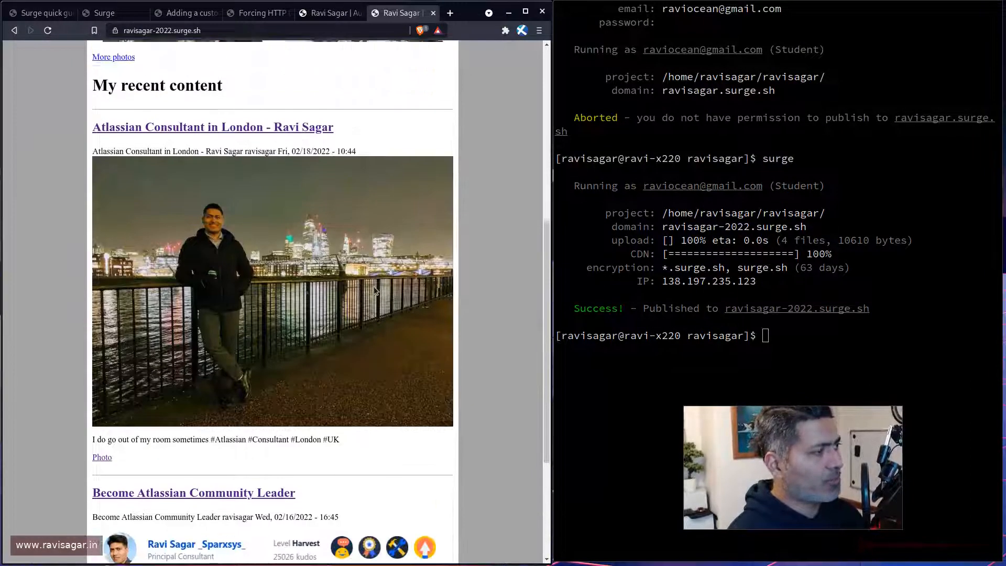
scroll(up, 3)
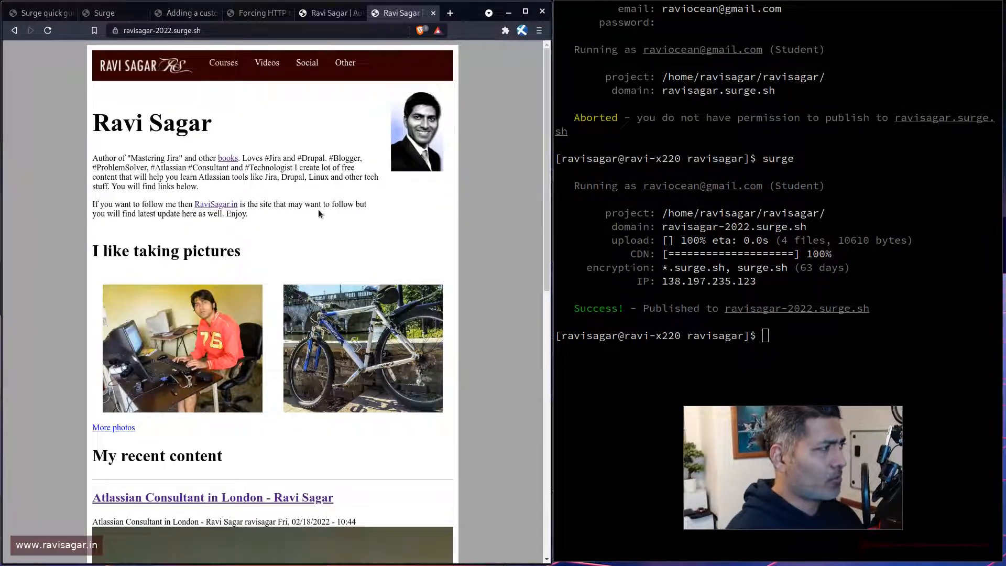
mouse_move(268, 118)
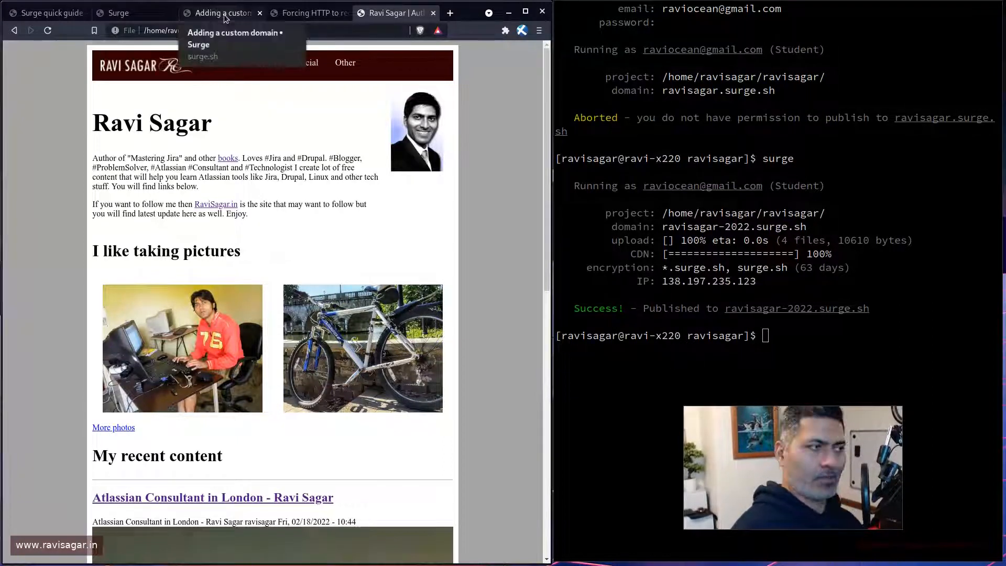
Step: Review the custom domain CNAME setup and provider list, then the Forcing HTTP to HTTPS redirect page
click(382, 13)
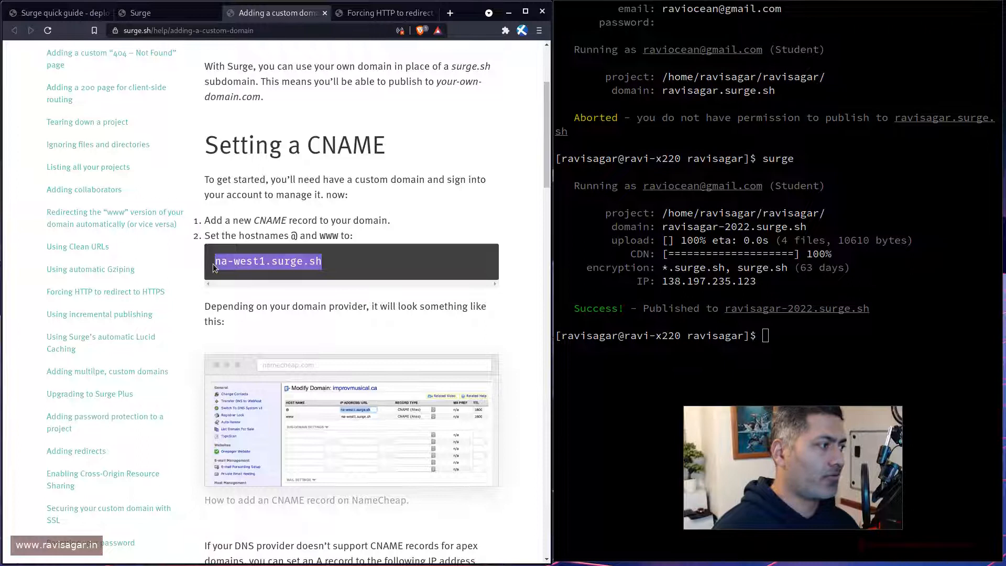
scroll(down, 3)
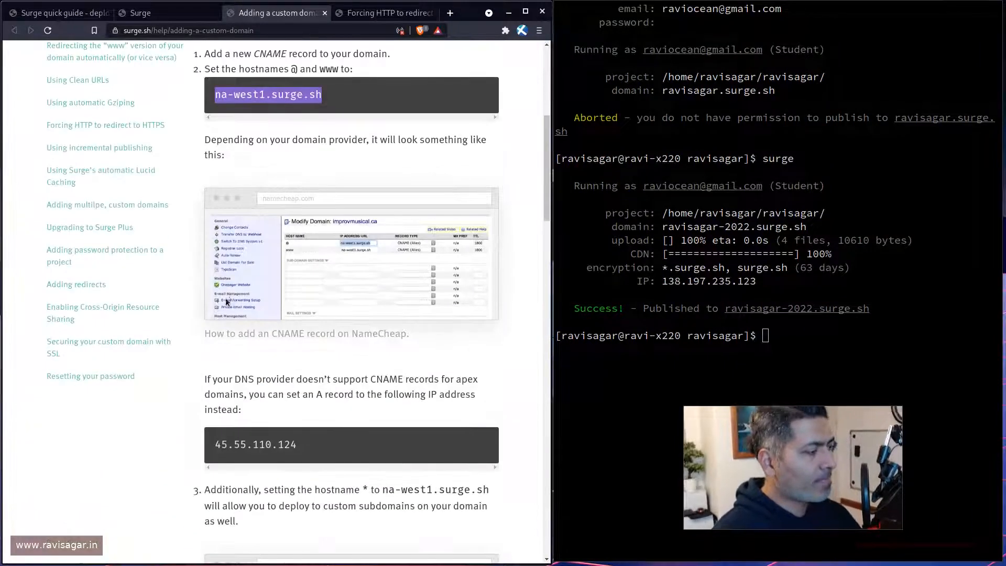
scroll(down, 3)
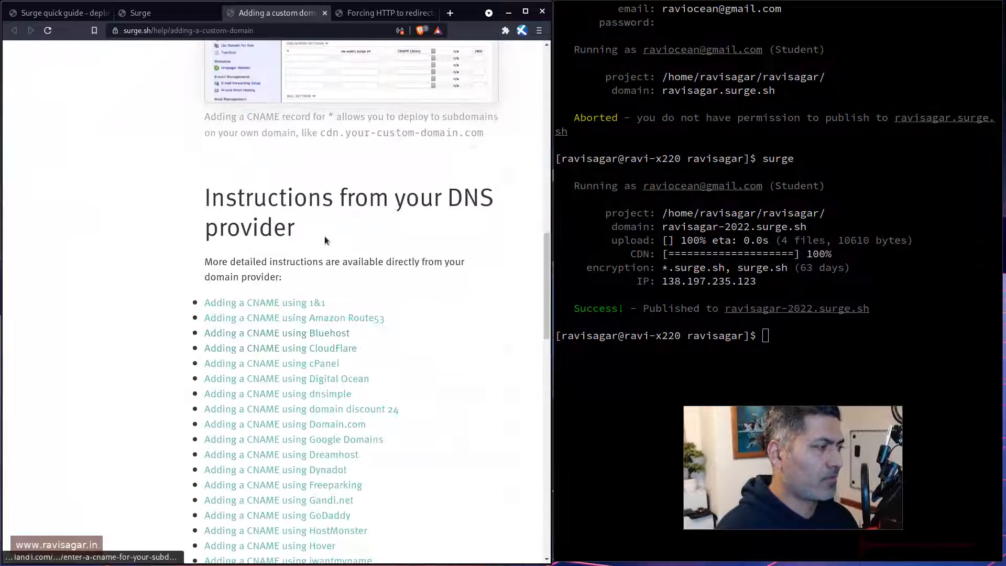
scroll(up, 3)
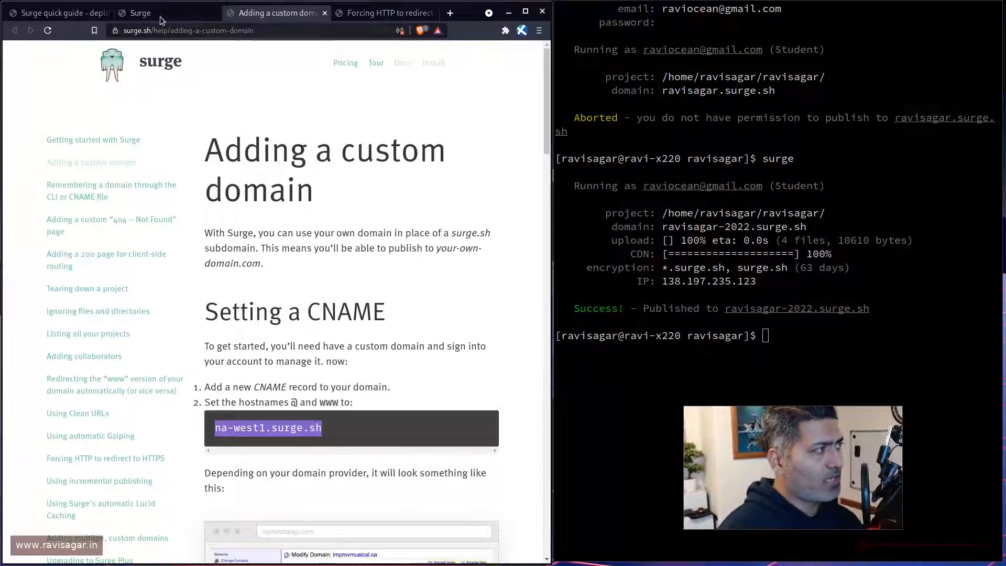
click(384, 12)
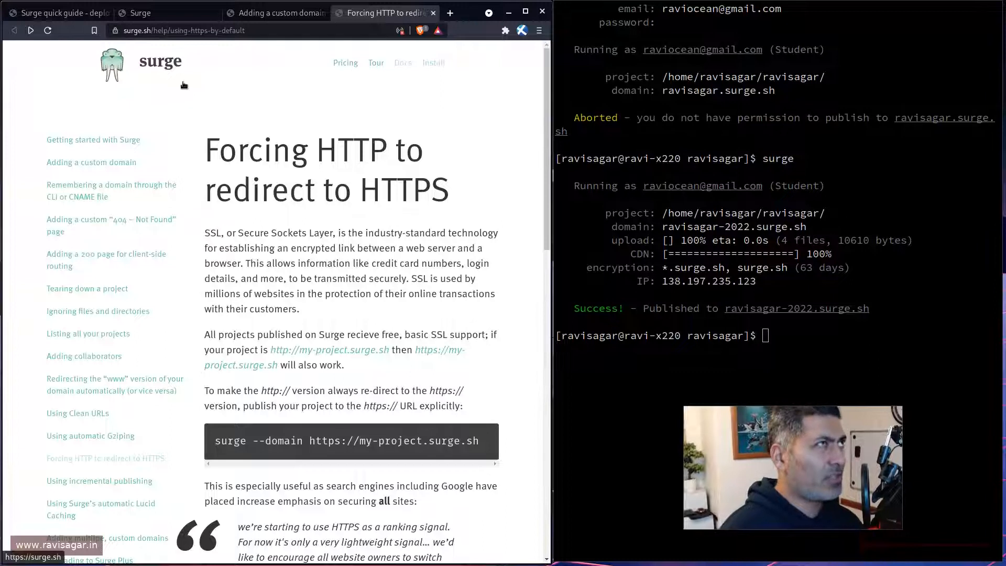
Step: Review Surge's pricing plans page
click(345, 62)
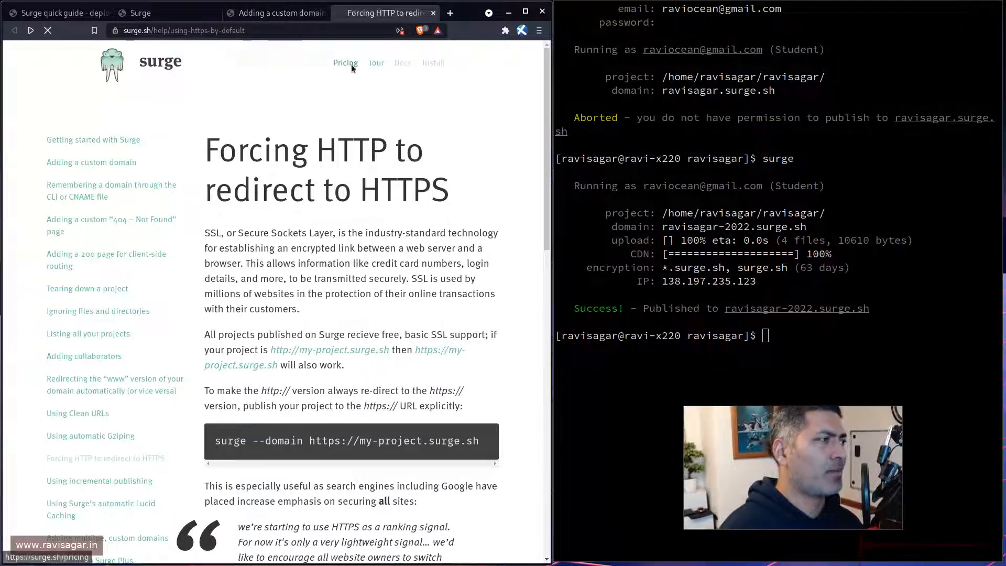
click(345, 62)
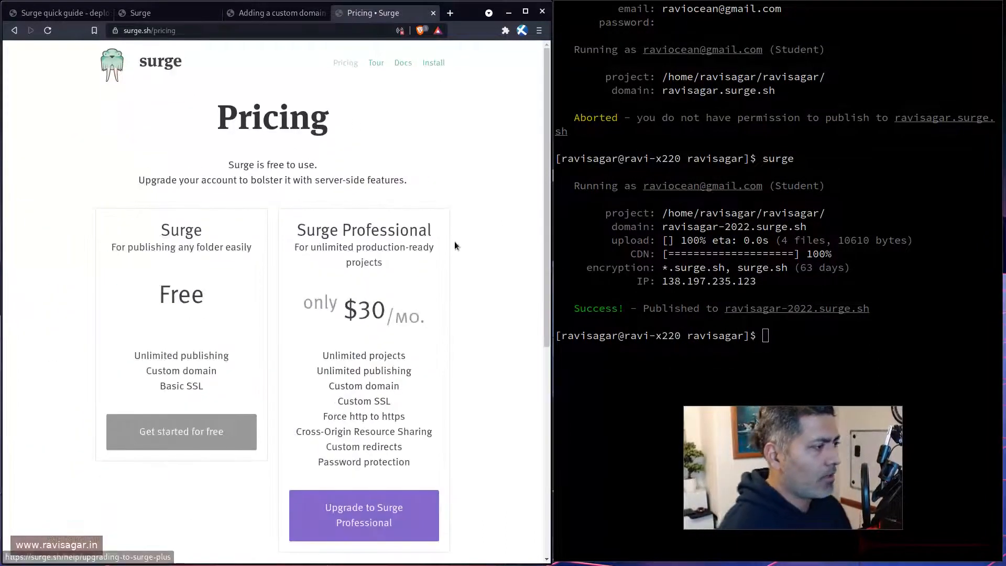
scroll(down, 3)
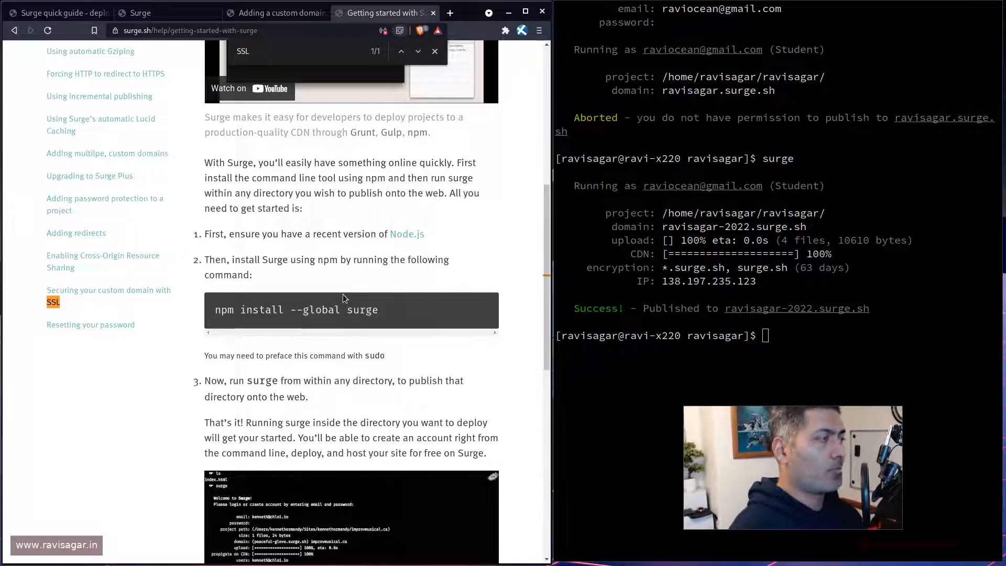
Step: Recheck ravisagar-2022.surge.sh in a new tab, then find 'ssl' in the Getting started guide
click(450, 13)
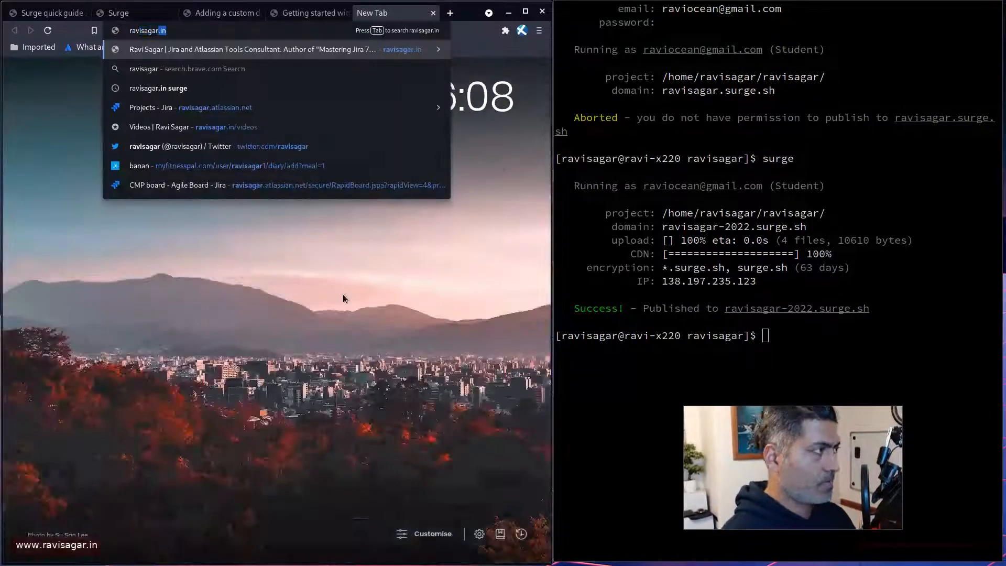
text(ravisagar-2022.surge.sh)
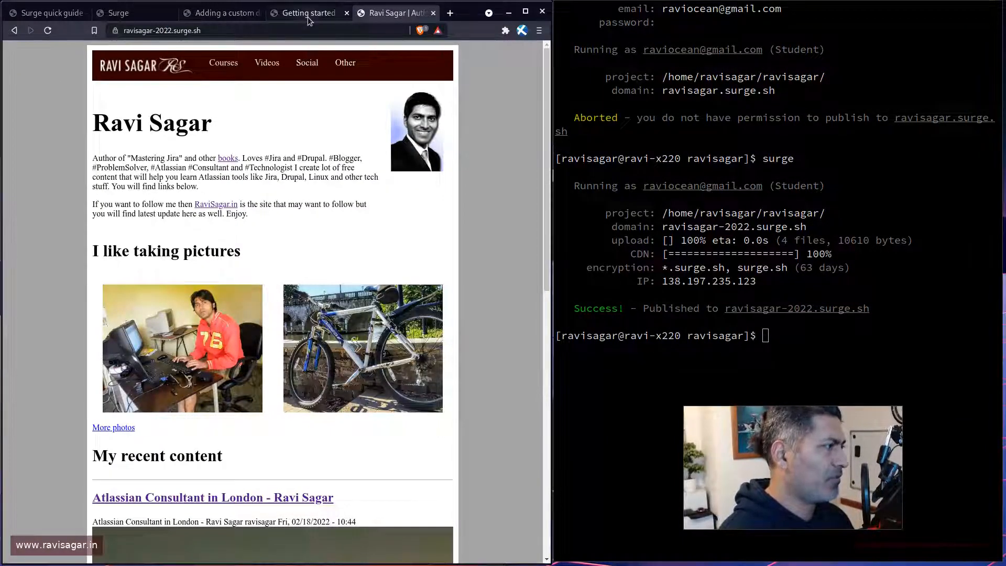
click(308, 13)
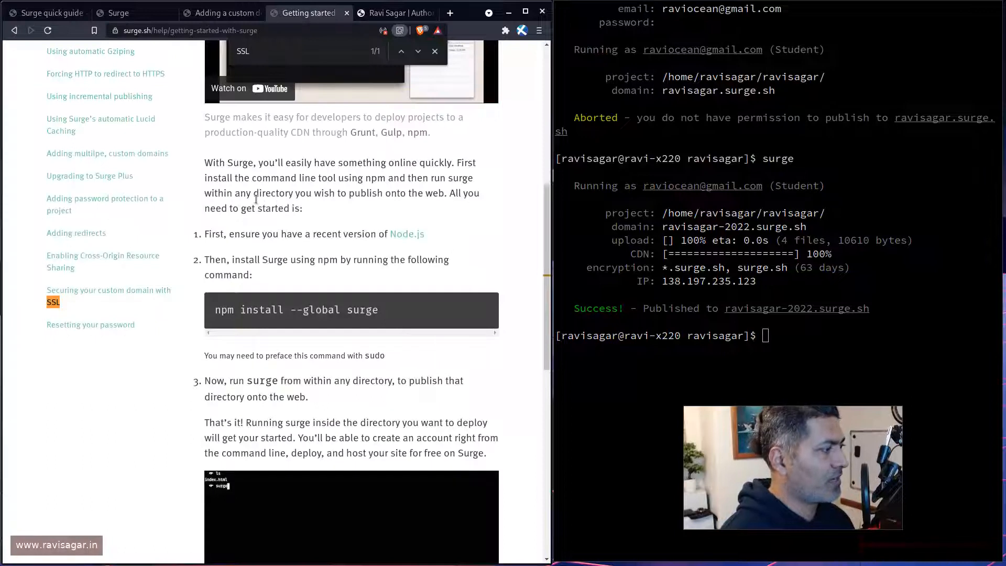
scroll(down, 3)
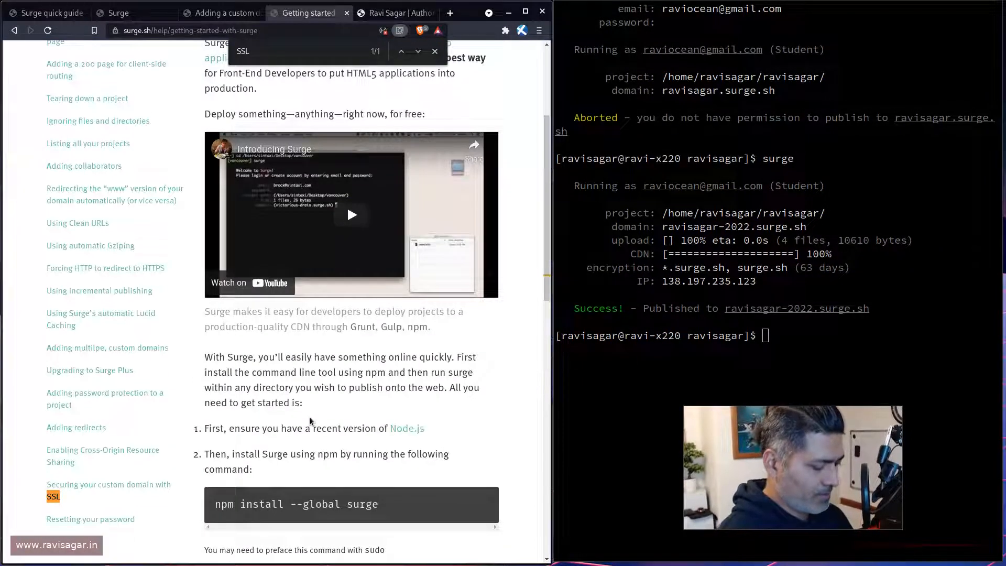
text(ssl)
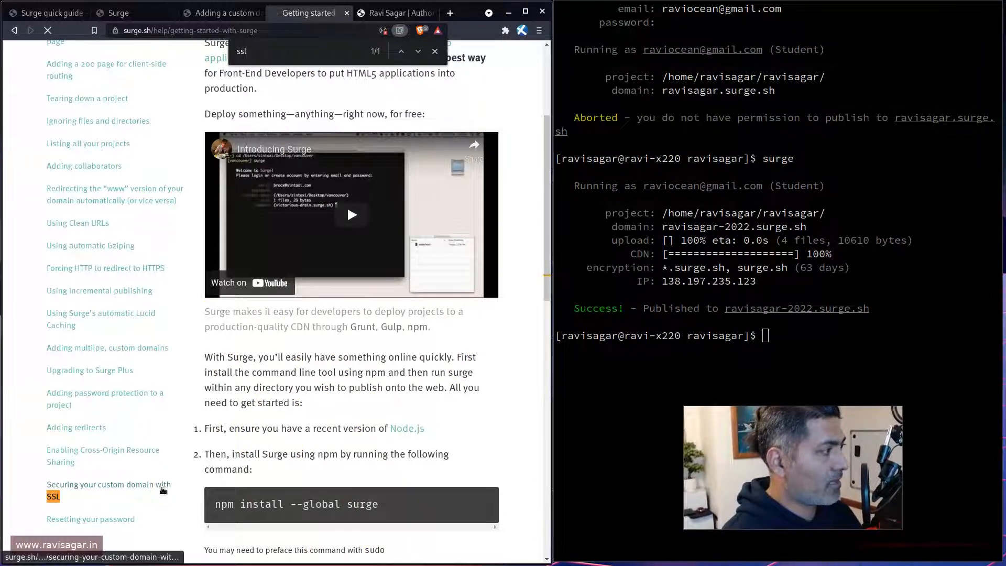
Step: Read the custom-domain SSL certificate guide, then scroll through the Surge Professional upgrade page
click(108, 490)
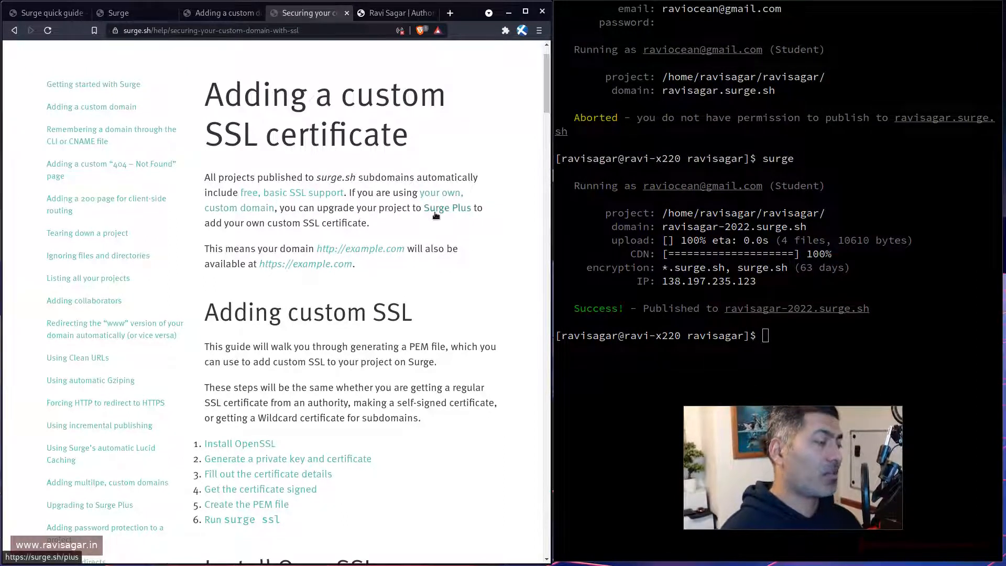
click(447, 208)
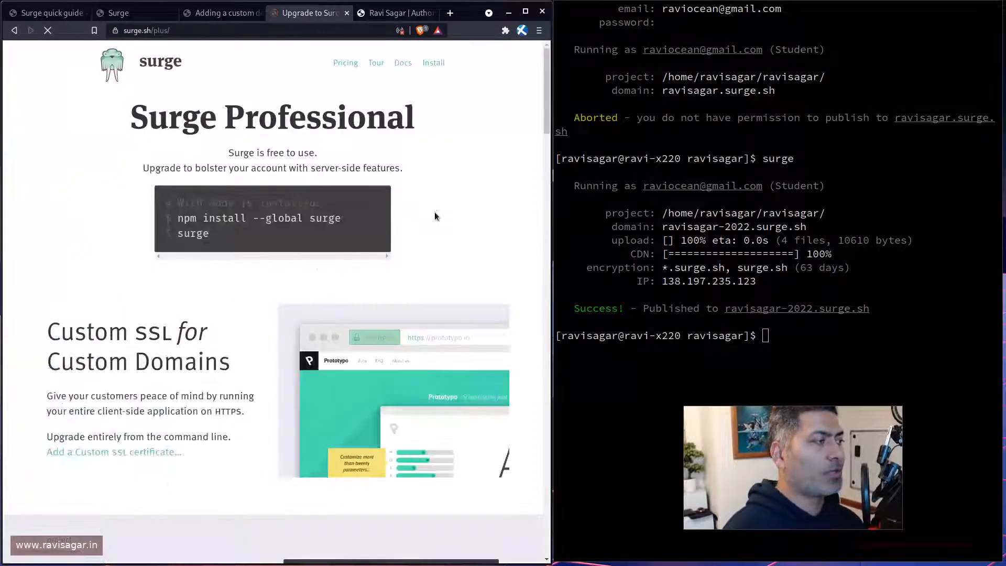
scroll(down, 3)
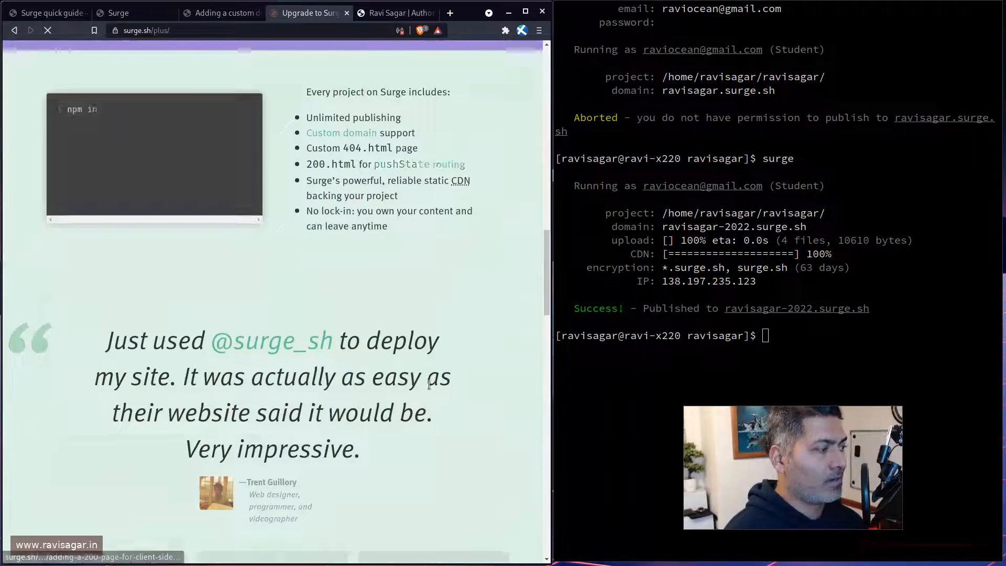
scroll(down, 3)
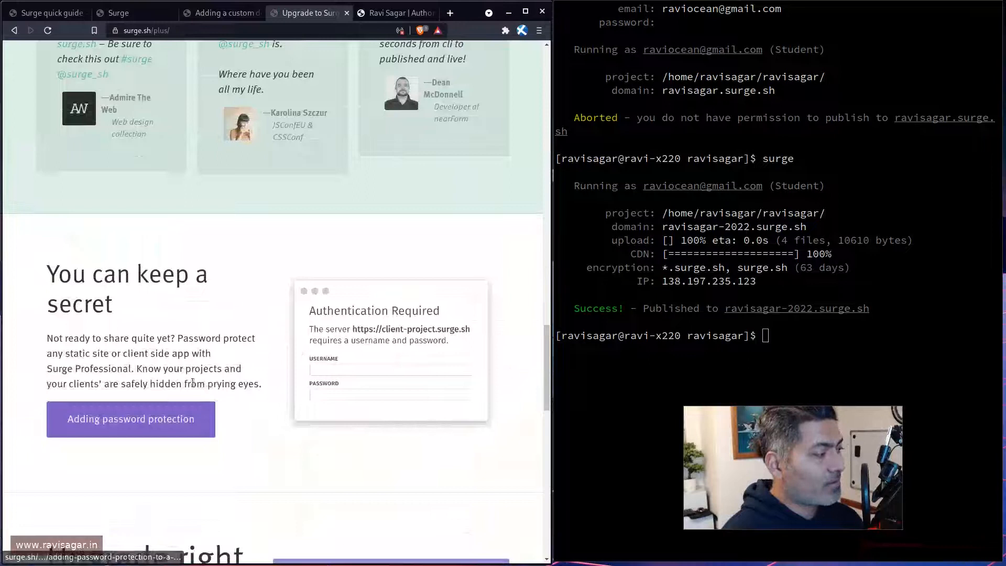
scroll(down, 3)
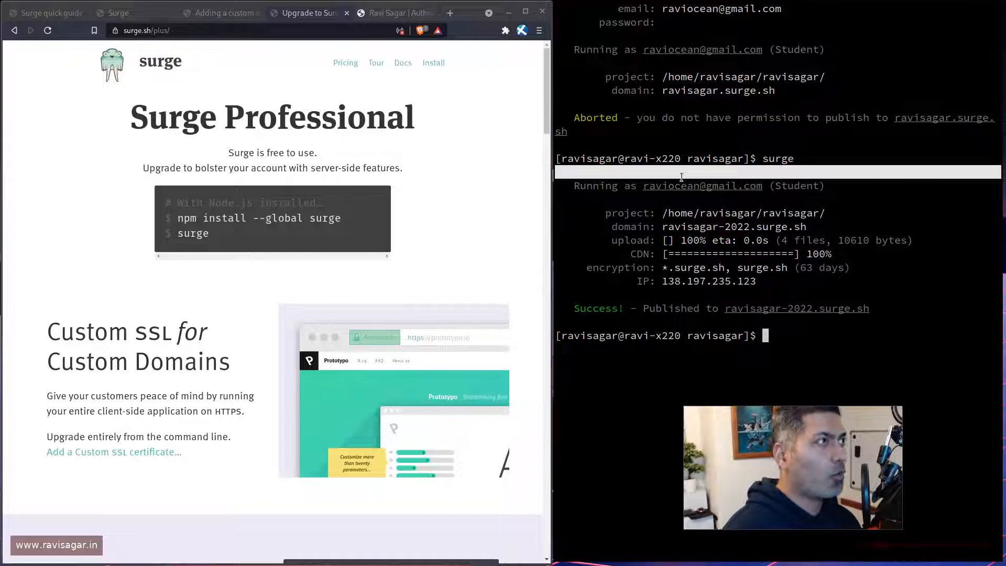
Step: List the folder with ls and ls -alt, showing index.html, style.css, dropDownMenu.js, fetchRss.js in detail
text(ls)
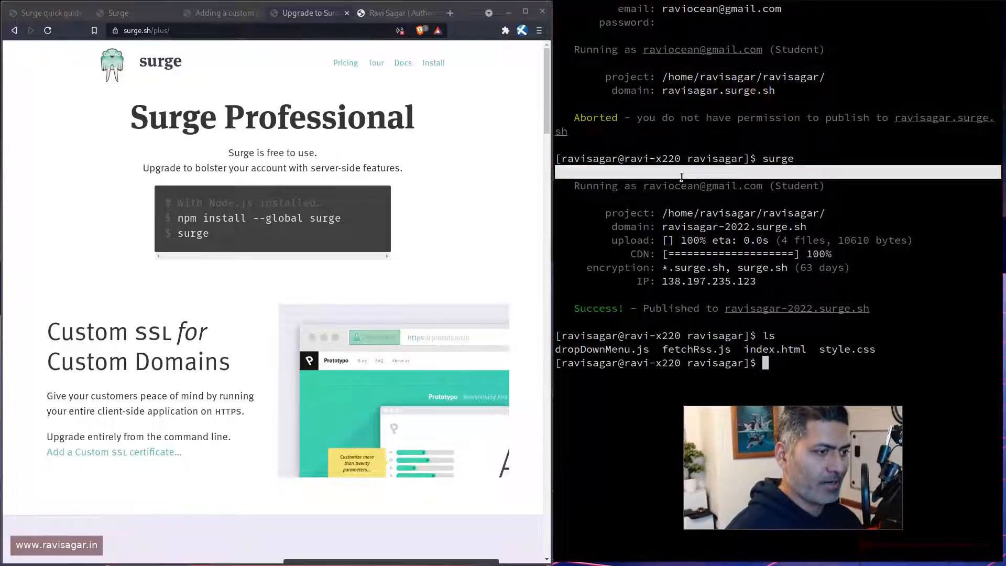
mouse_move(738, 299)
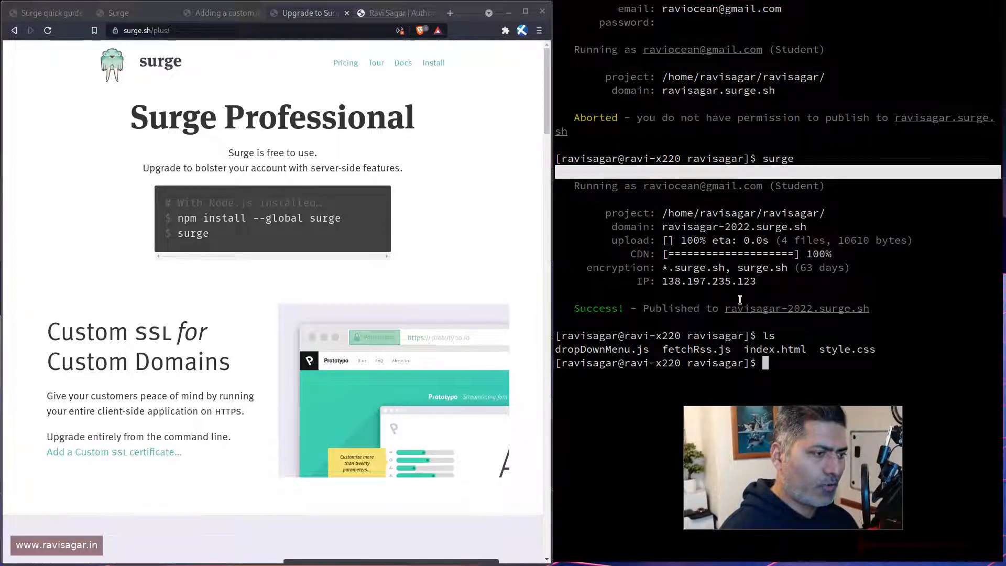
text(ls -alt)
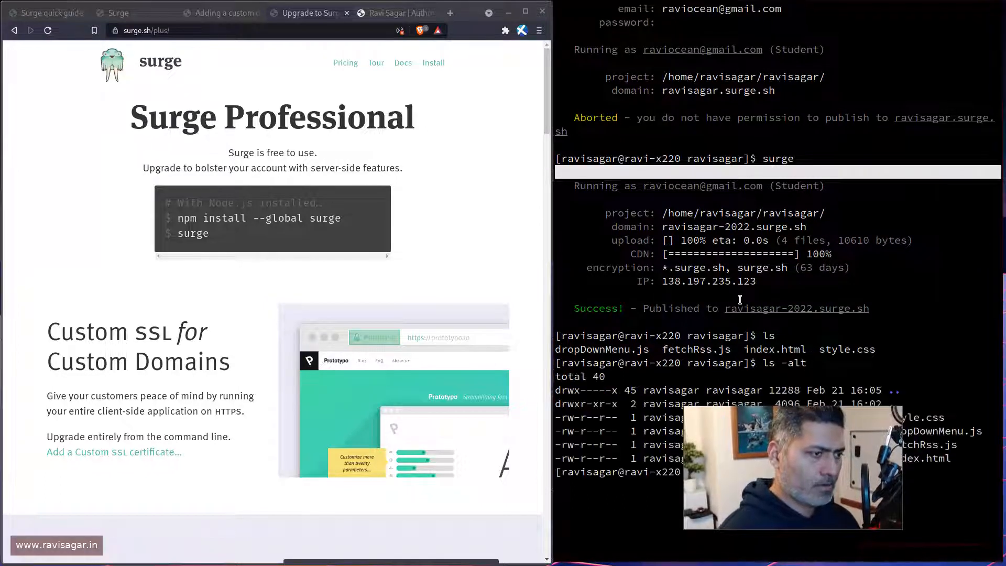
drag(793, 467, 438, 128)
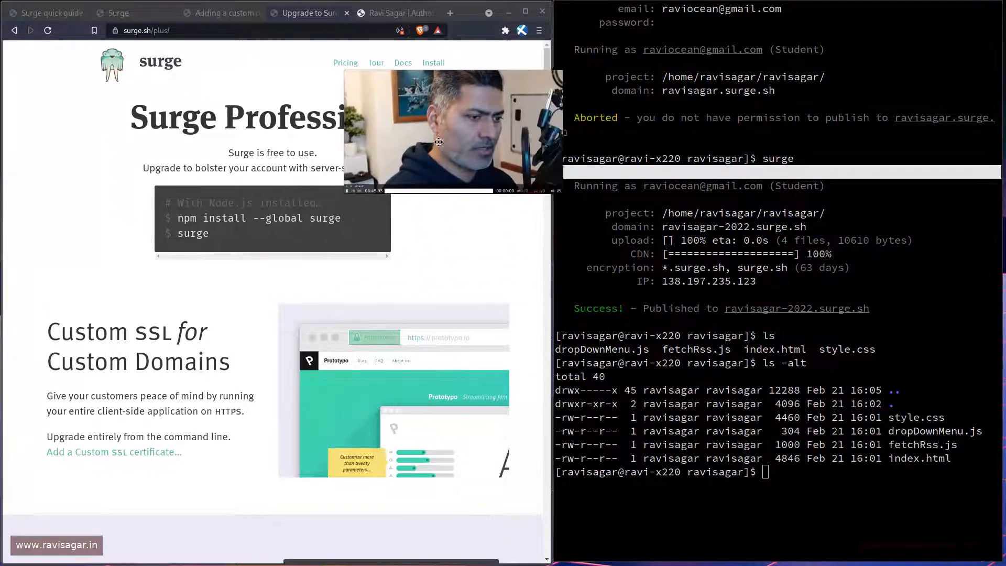